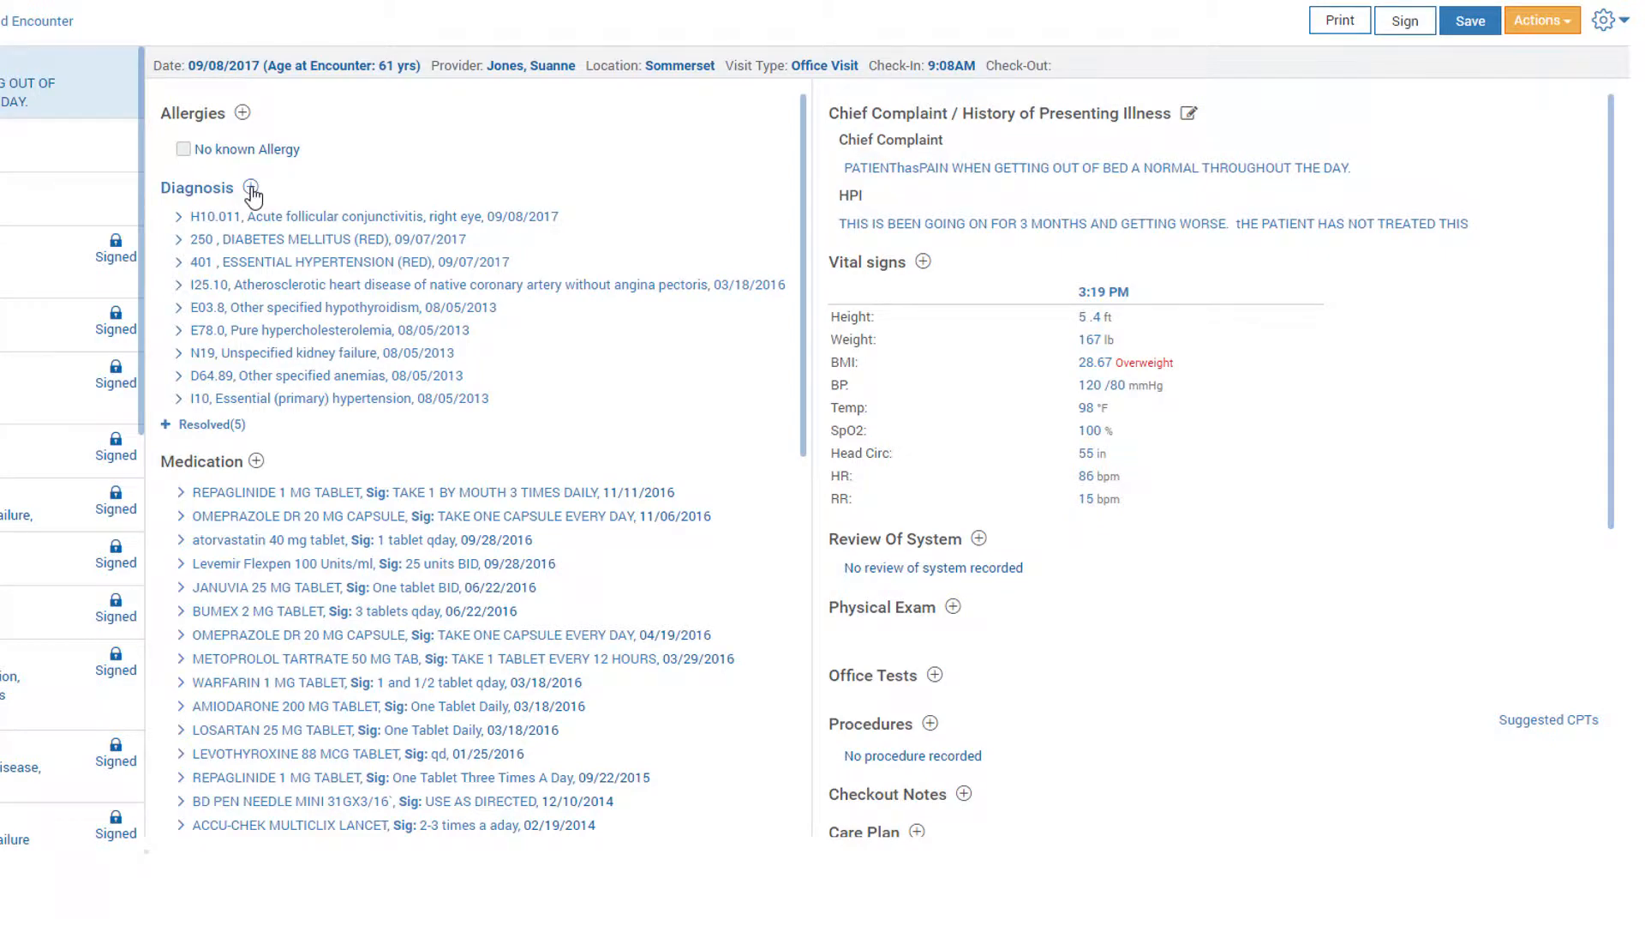
- Search 'diabe' in the diagnosis editor to list diabetes mellitus ICD-10 codes
{"action": "left_click", "coordinate": [250, 195]}
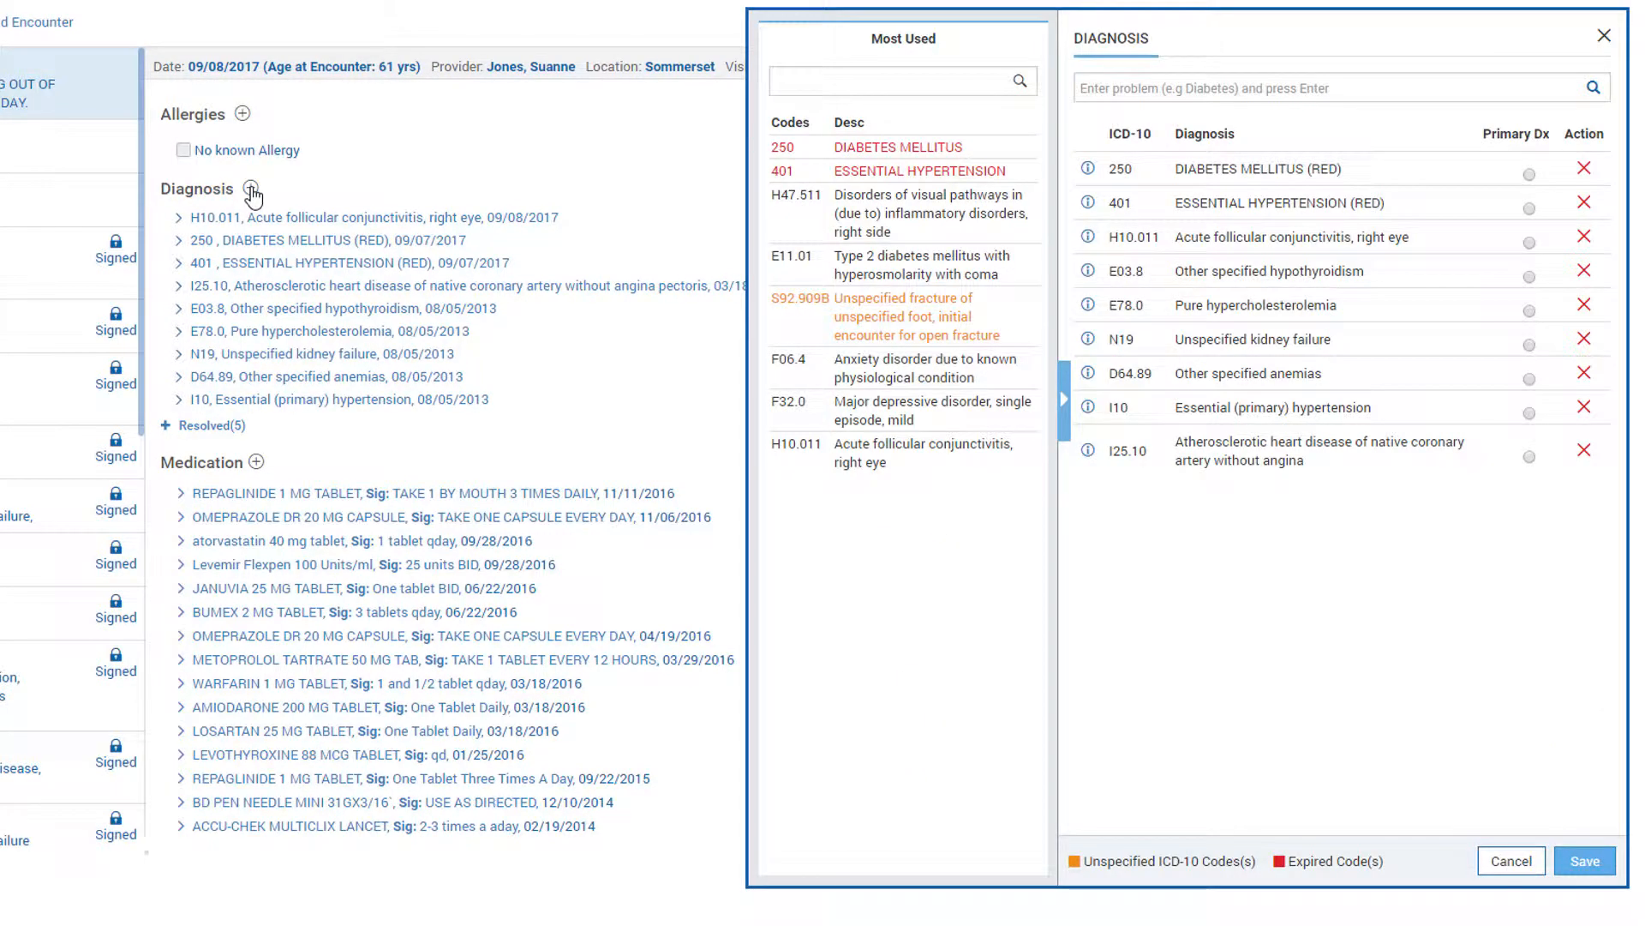
{"action": "type", "text": "diab"}
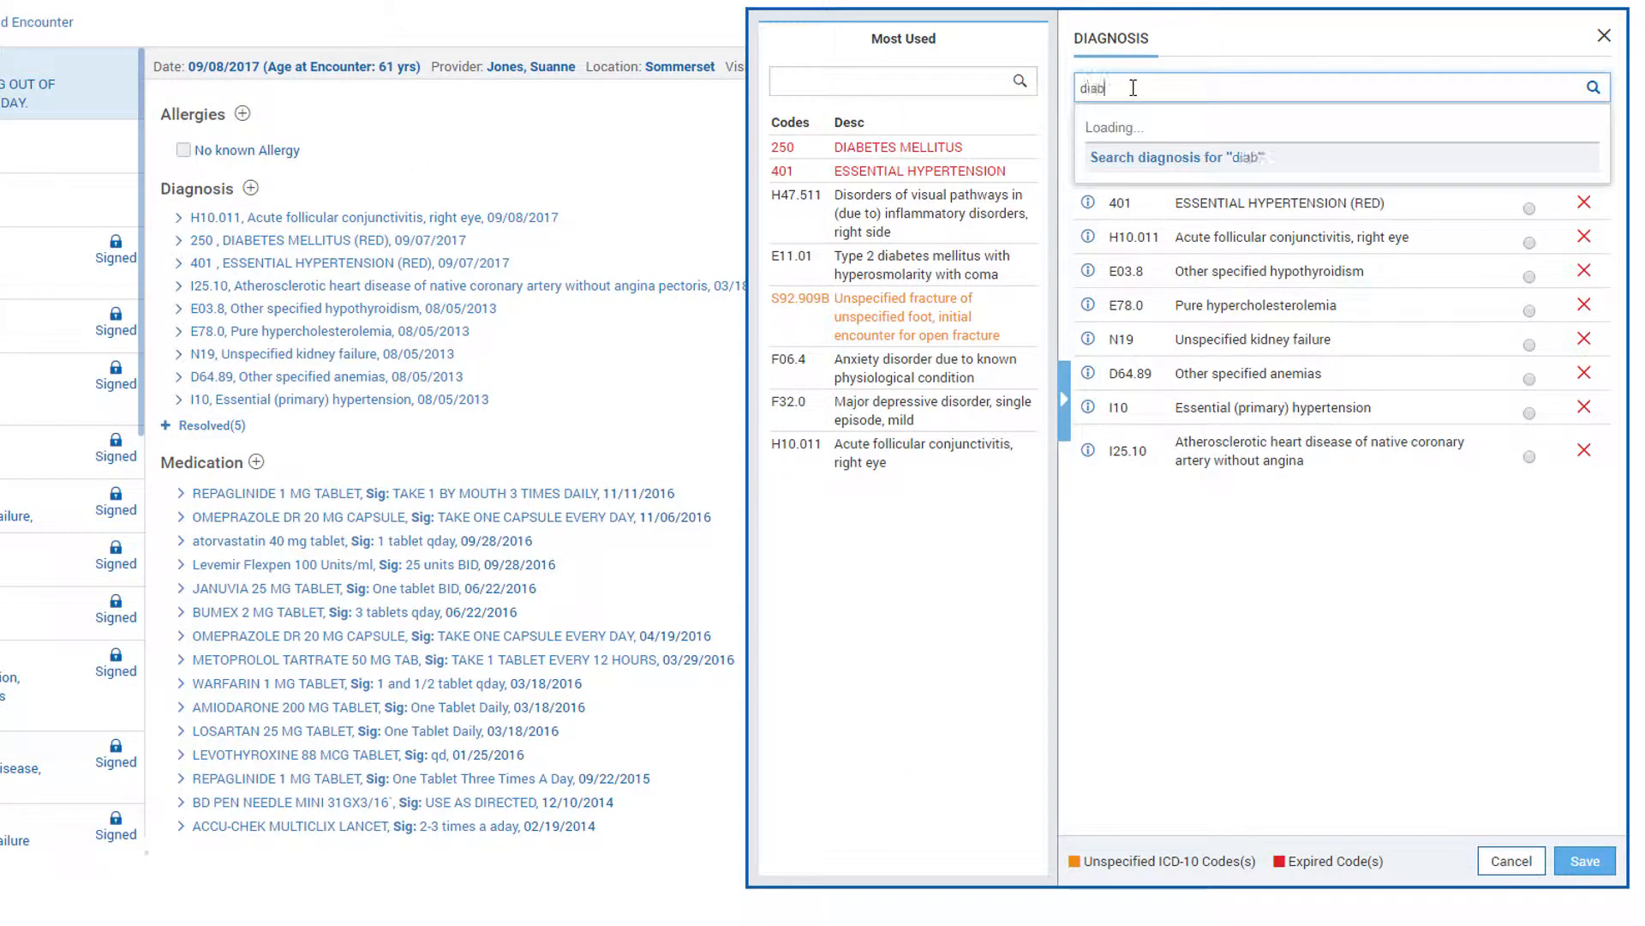
{"action": "type", "text": "e"}
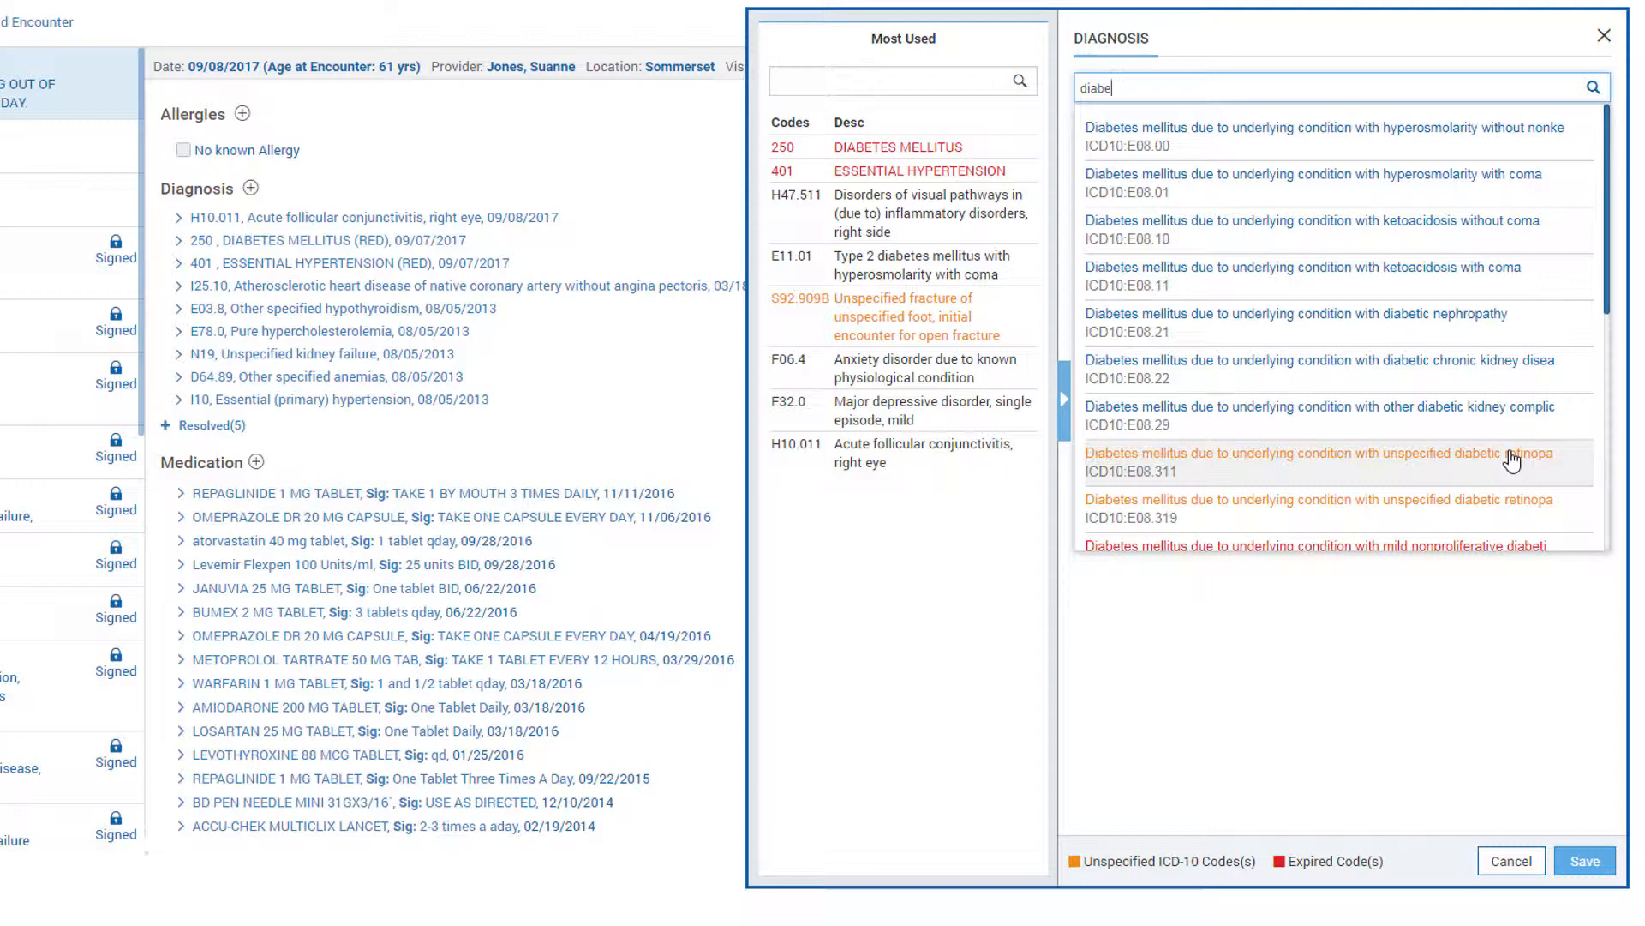
{"action": "mouse_move", "coordinate": [1469, 494]}
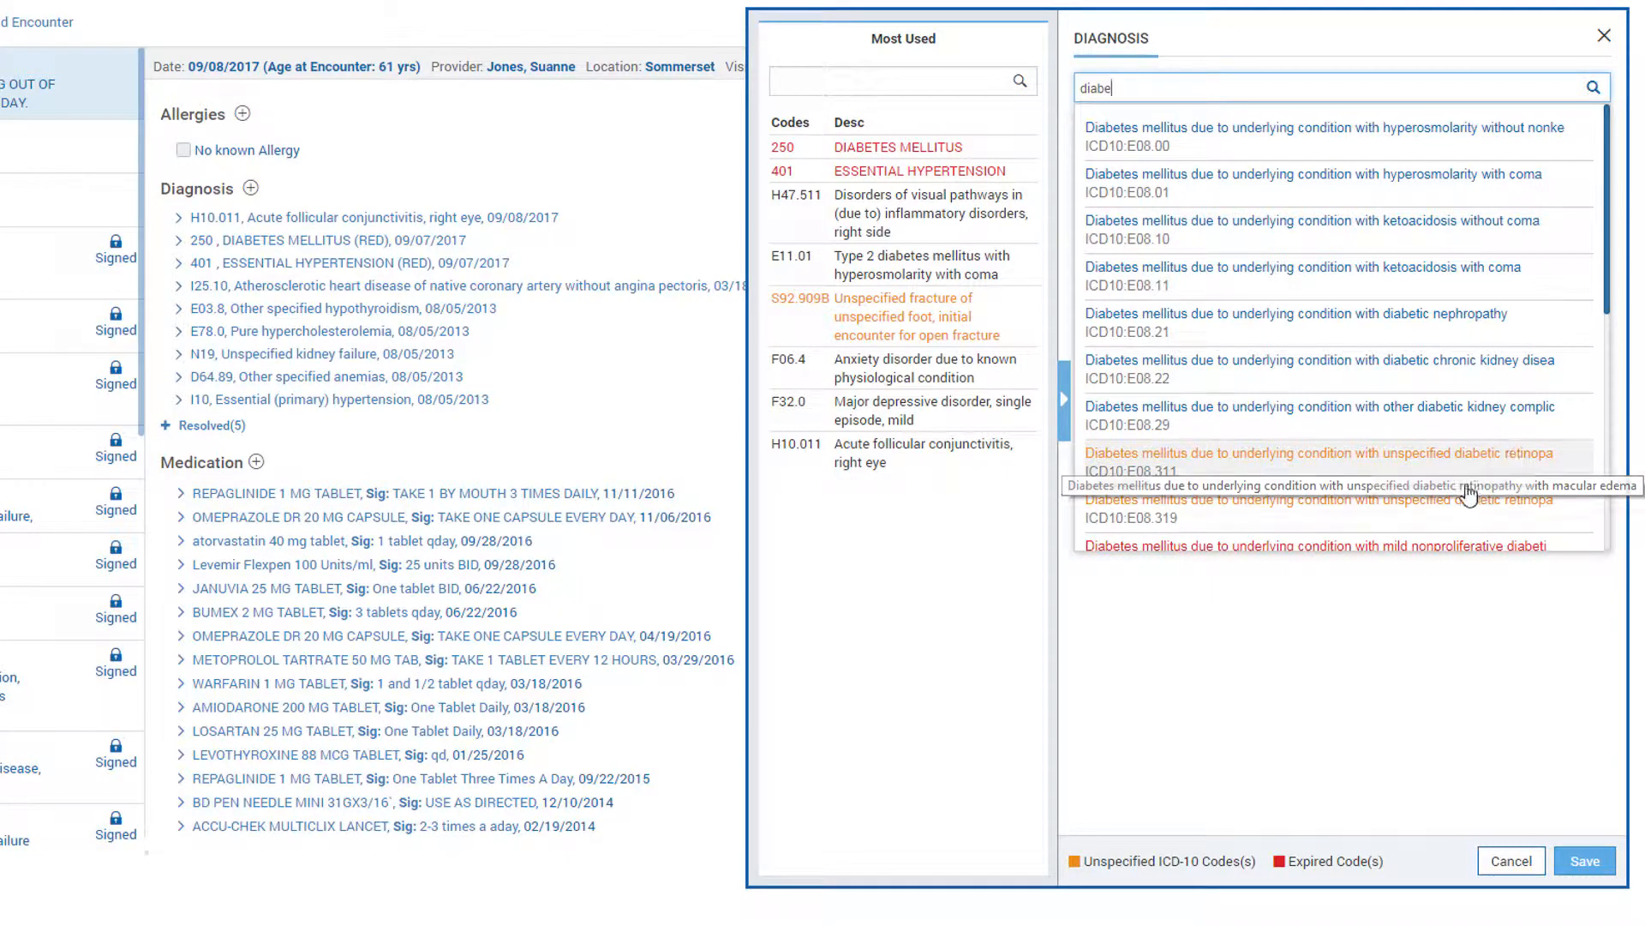
{"action": "mouse_move", "coordinate": [1412, 509]}
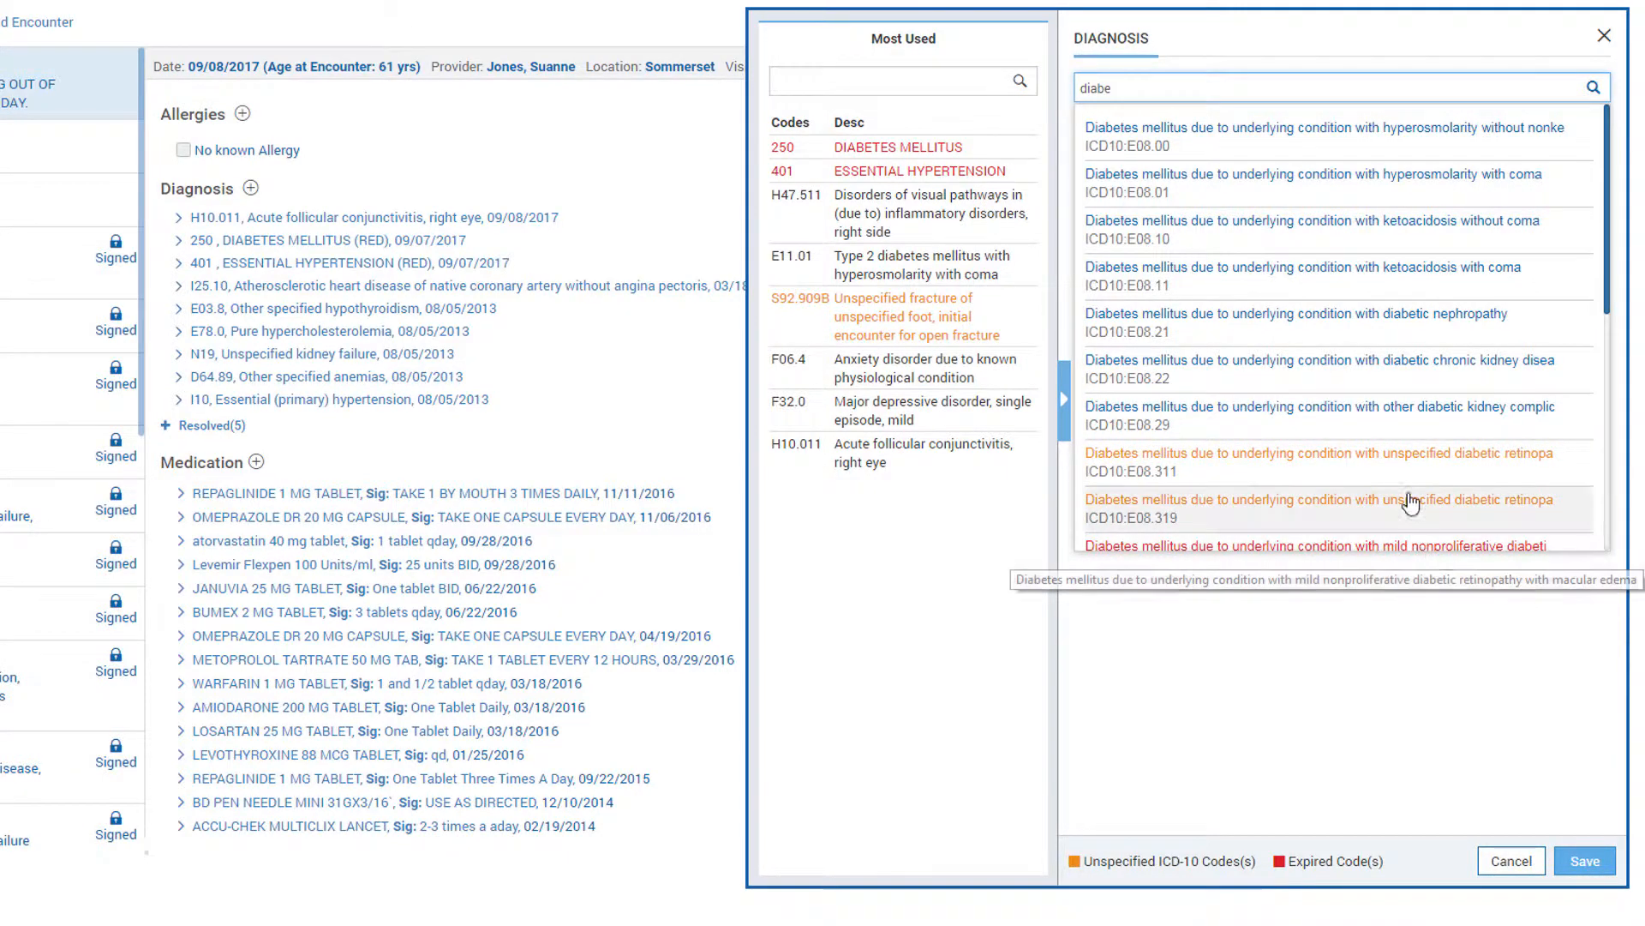
{"action": "mouse_move", "coordinate": [1390, 367]}
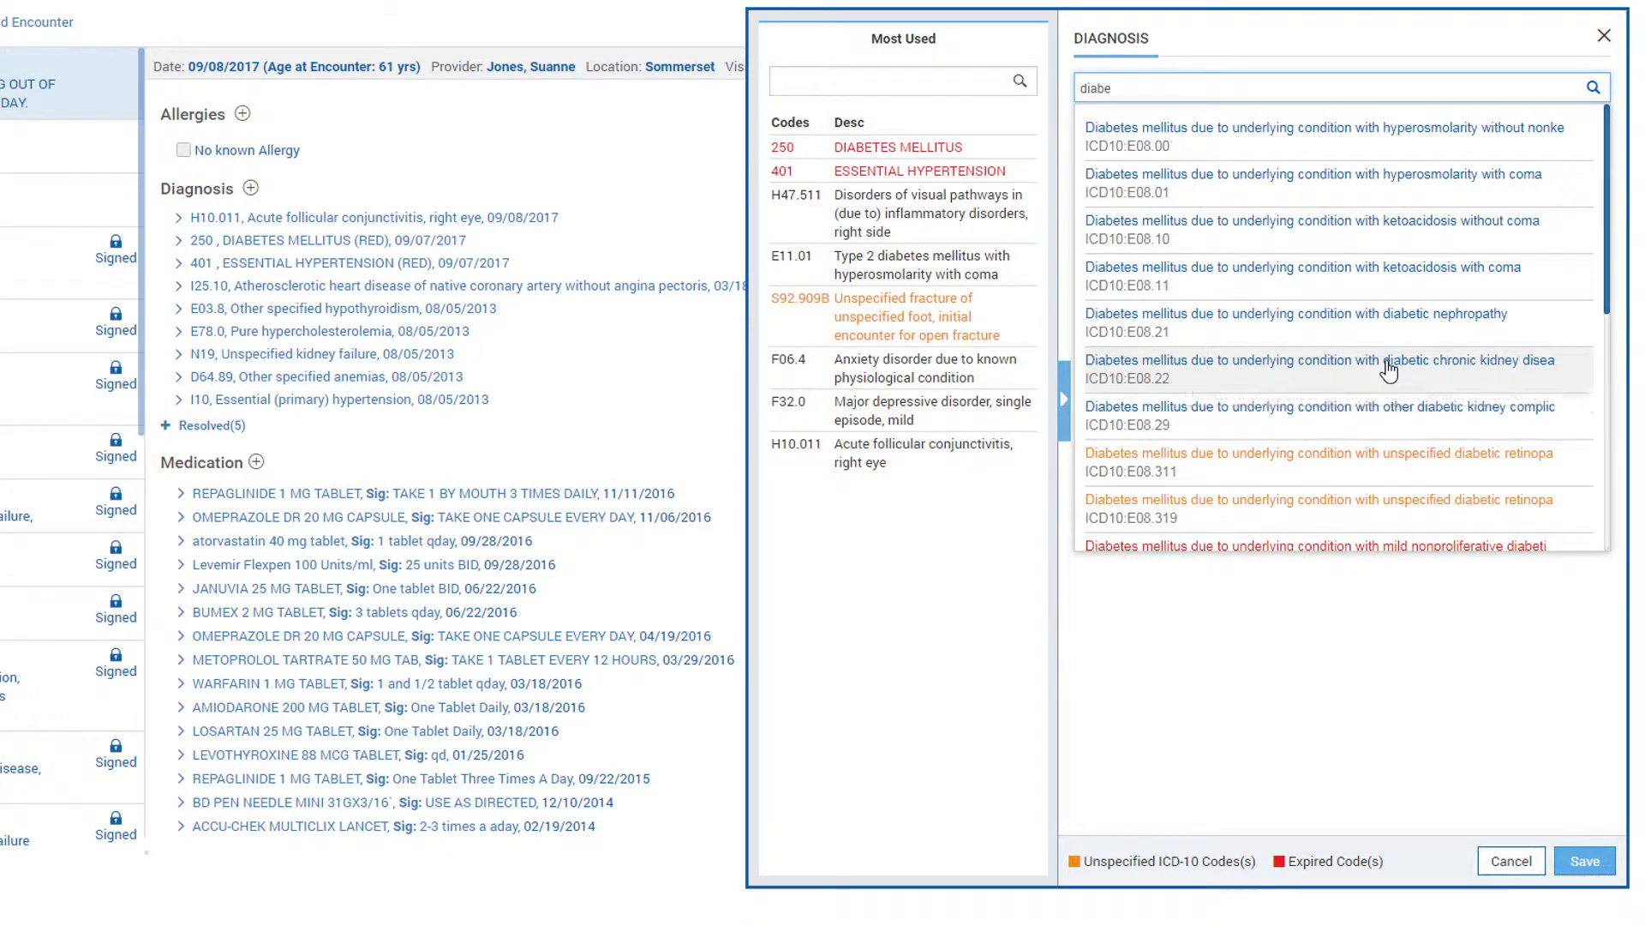
- Add E08.22 diabetes with kidney disease as primary and delete the I25.10 heart disease entry
{"action": "left_click", "coordinate": [1317, 369]}
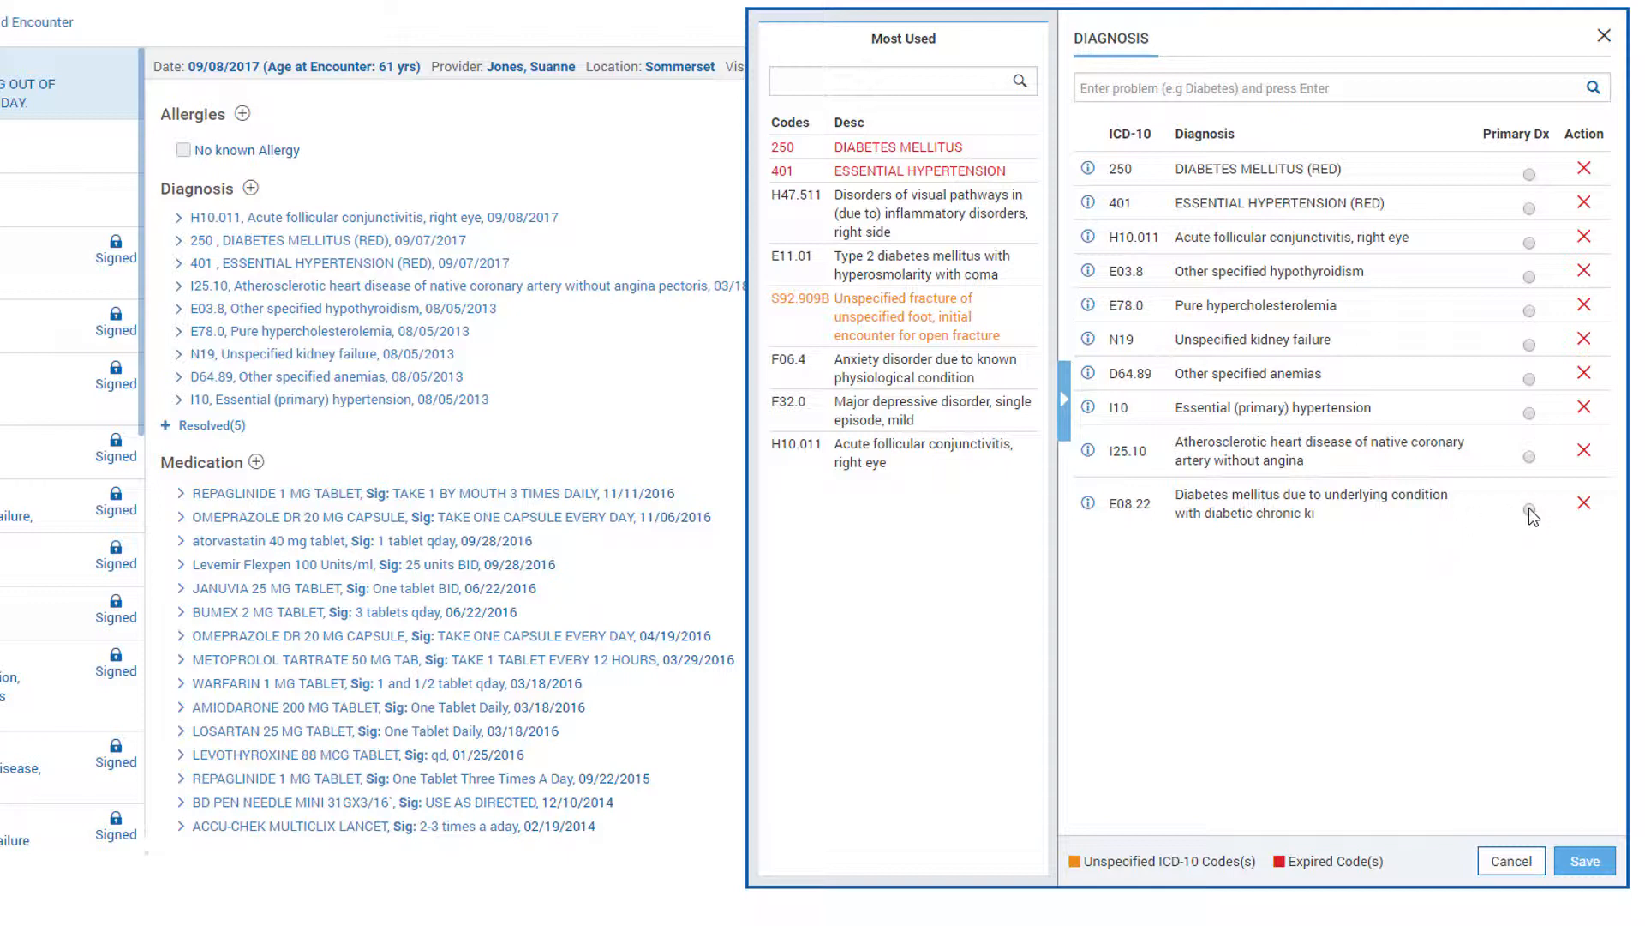
{"action": "left_click", "coordinate": [1529, 509]}
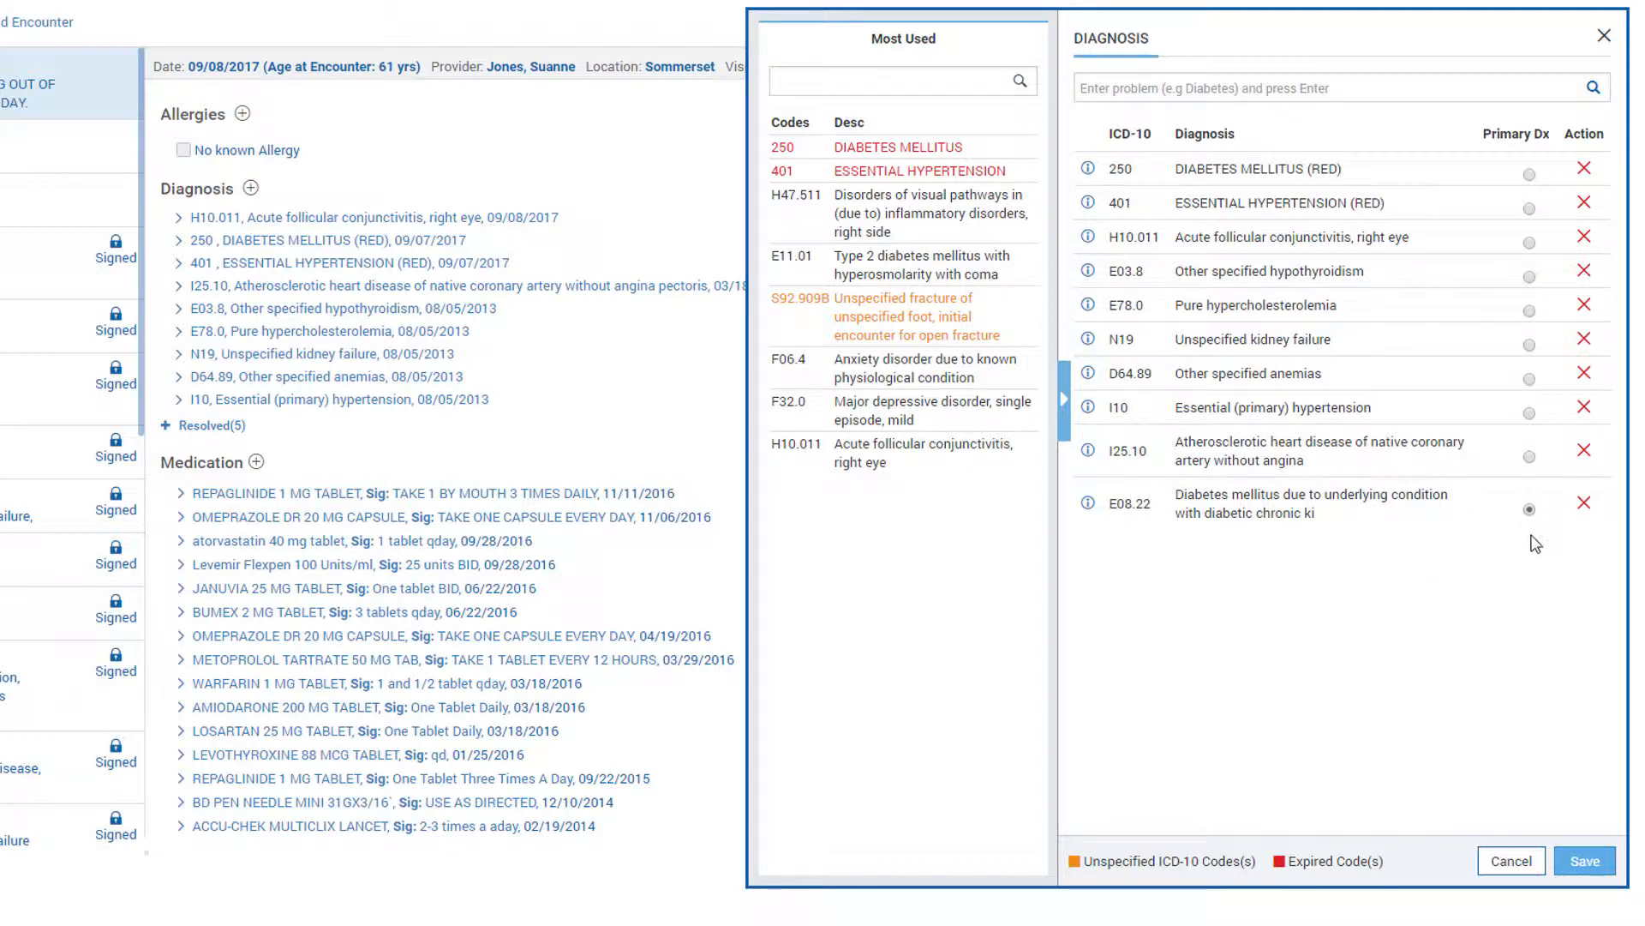
{"action": "mouse_move", "coordinate": [1584, 460]}
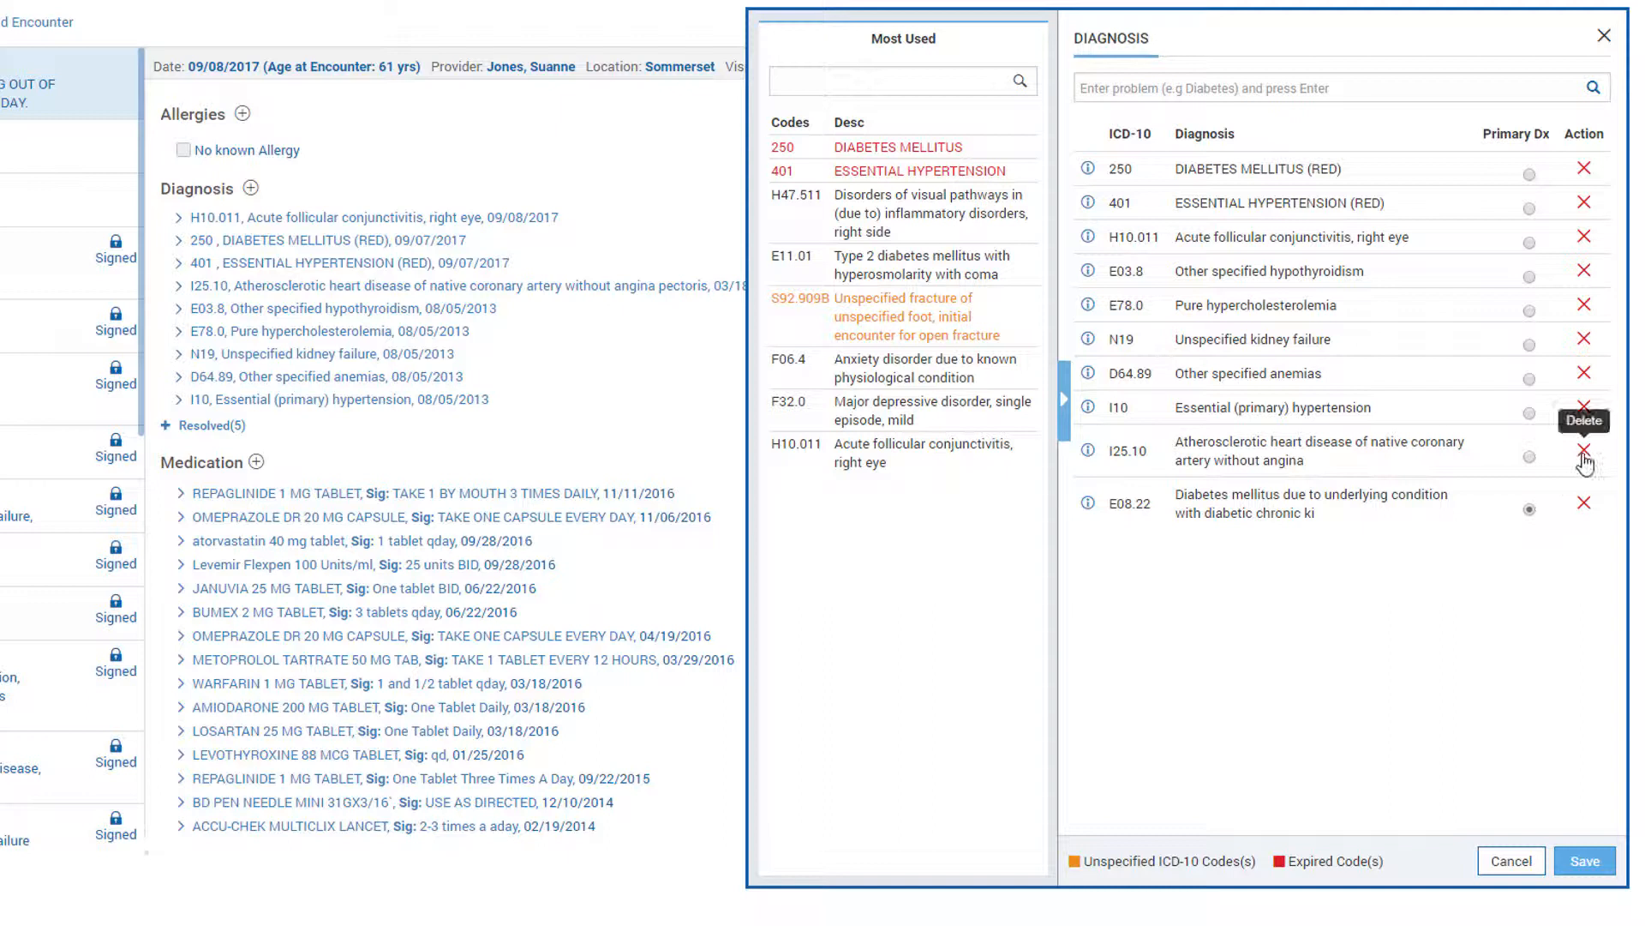
{"action": "left_click", "coordinate": [1584, 459]}
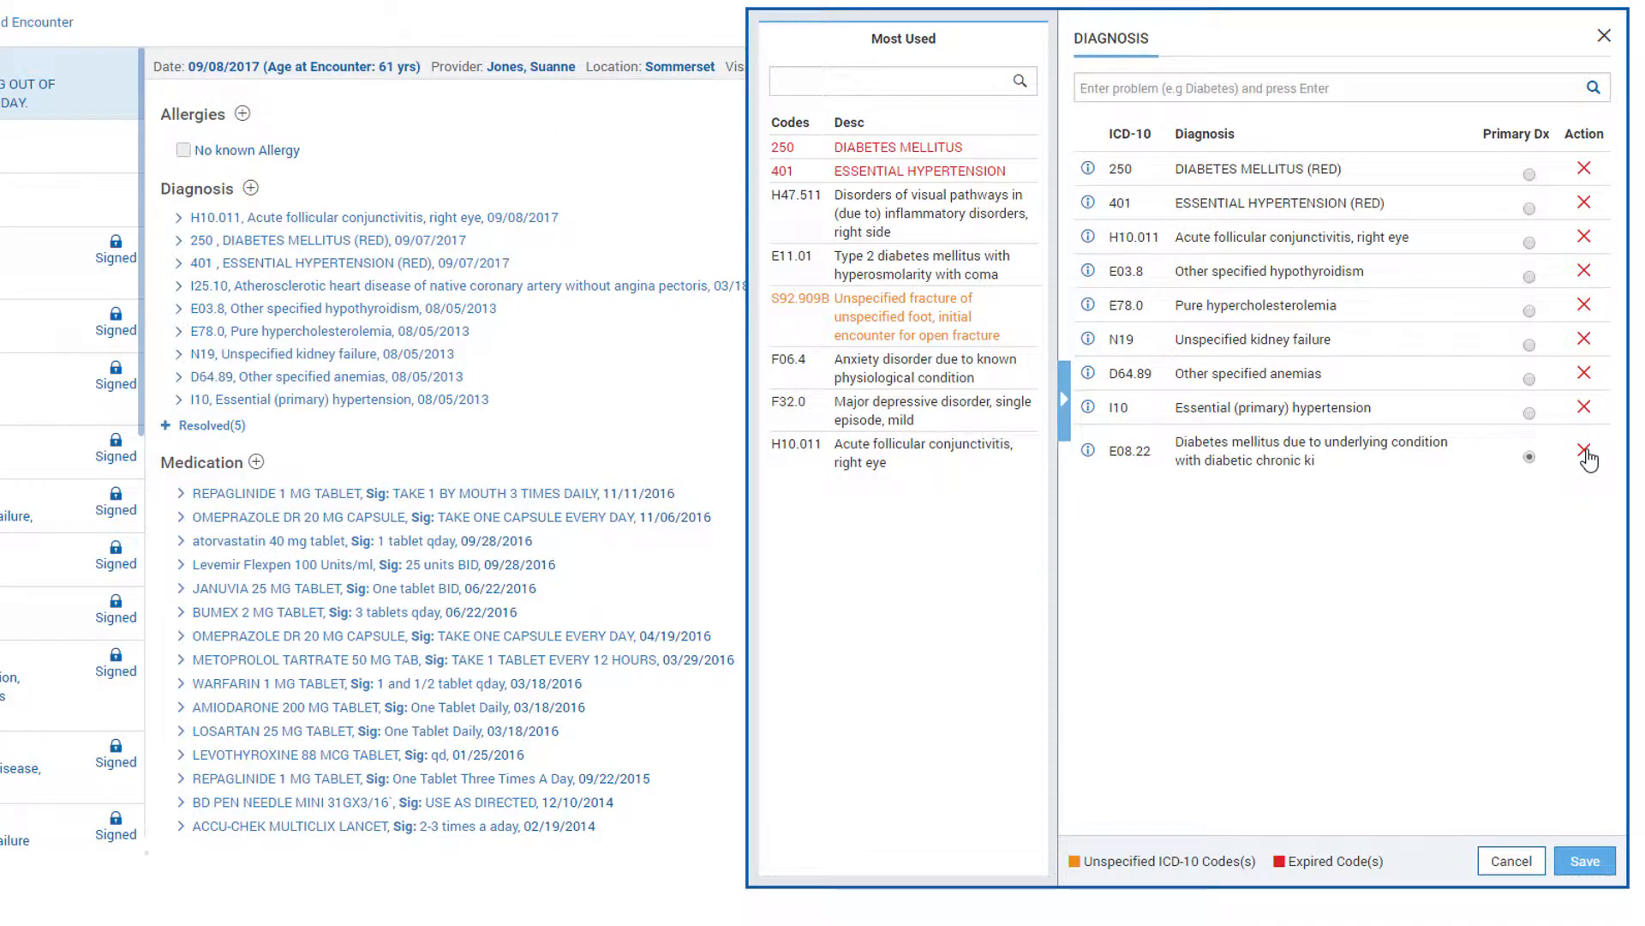
{"action": "mouse_move", "coordinate": [1579, 493]}
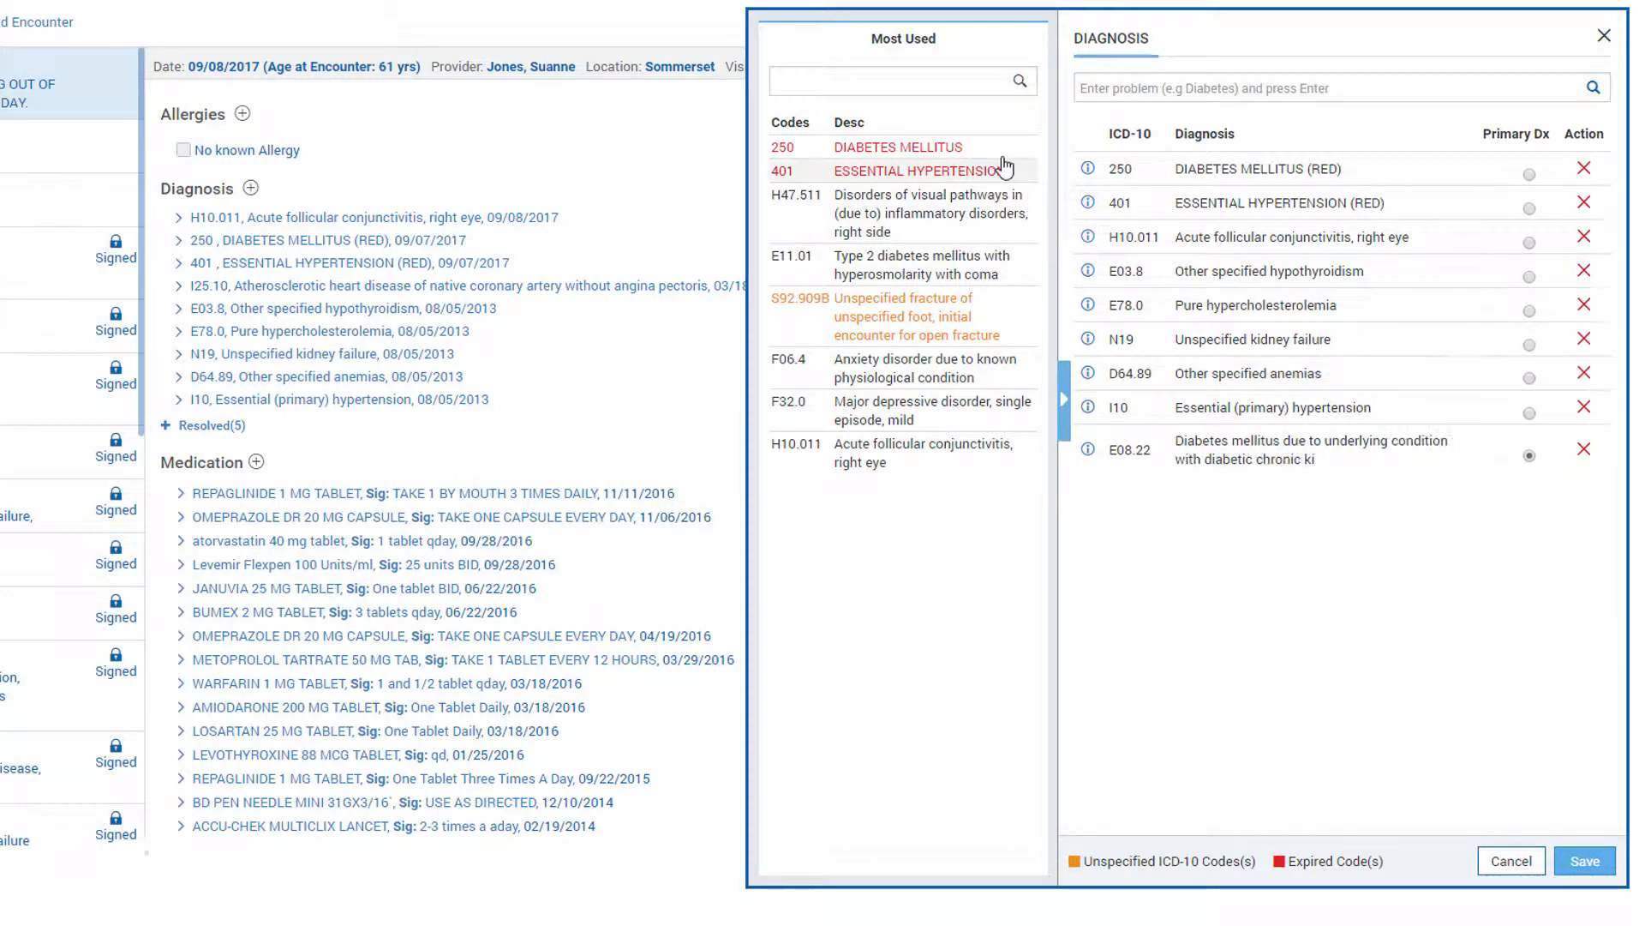
{"action": "mouse_move", "coordinate": [1004, 314]}
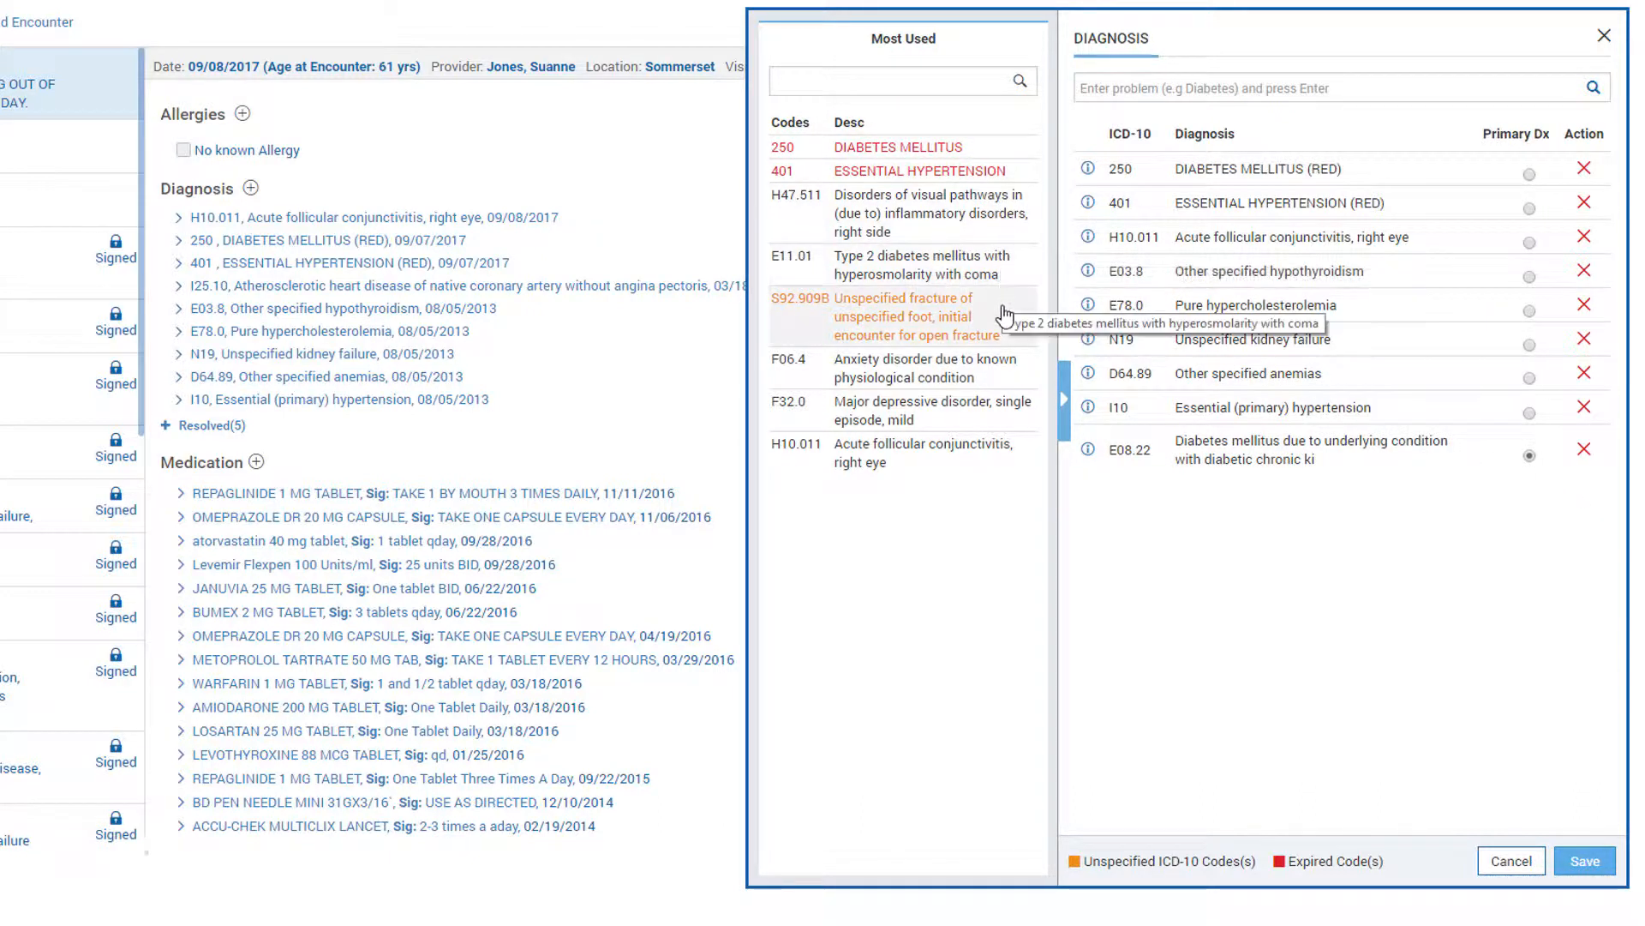
{"action": "mouse_move", "coordinate": [979, 504]}
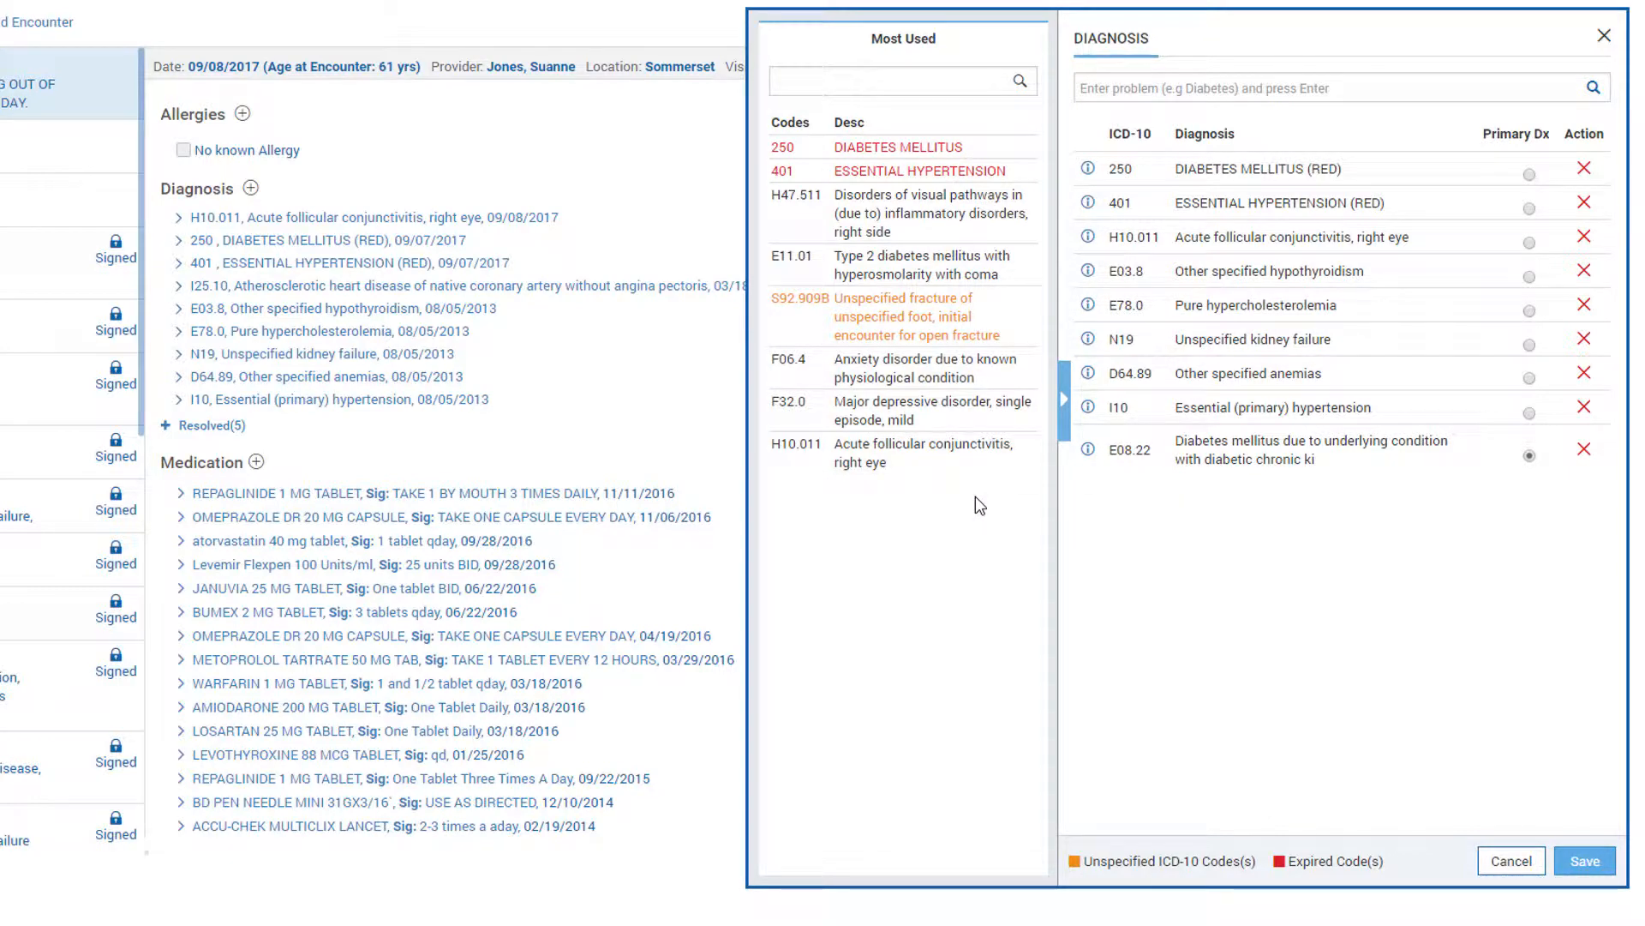
{"action": "mouse_move", "coordinate": [943, 468]}
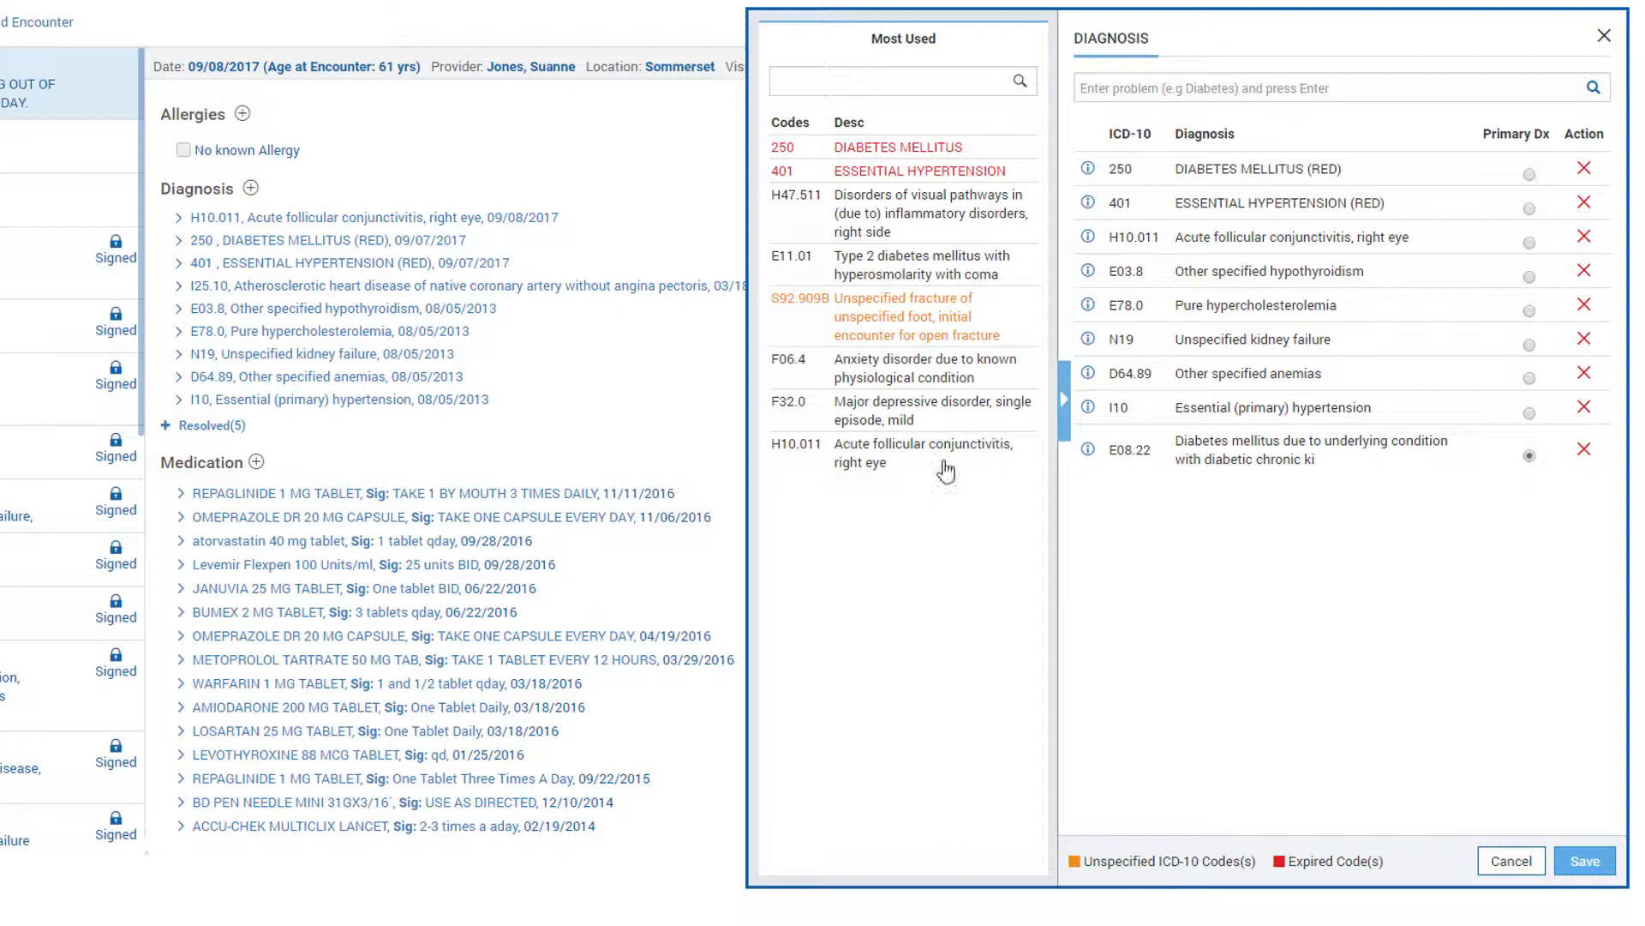
- Add F32.0 major depressive disorder, single episode, mild from the Most Used list
{"action": "left_click", "coordinate": [927, 409]}
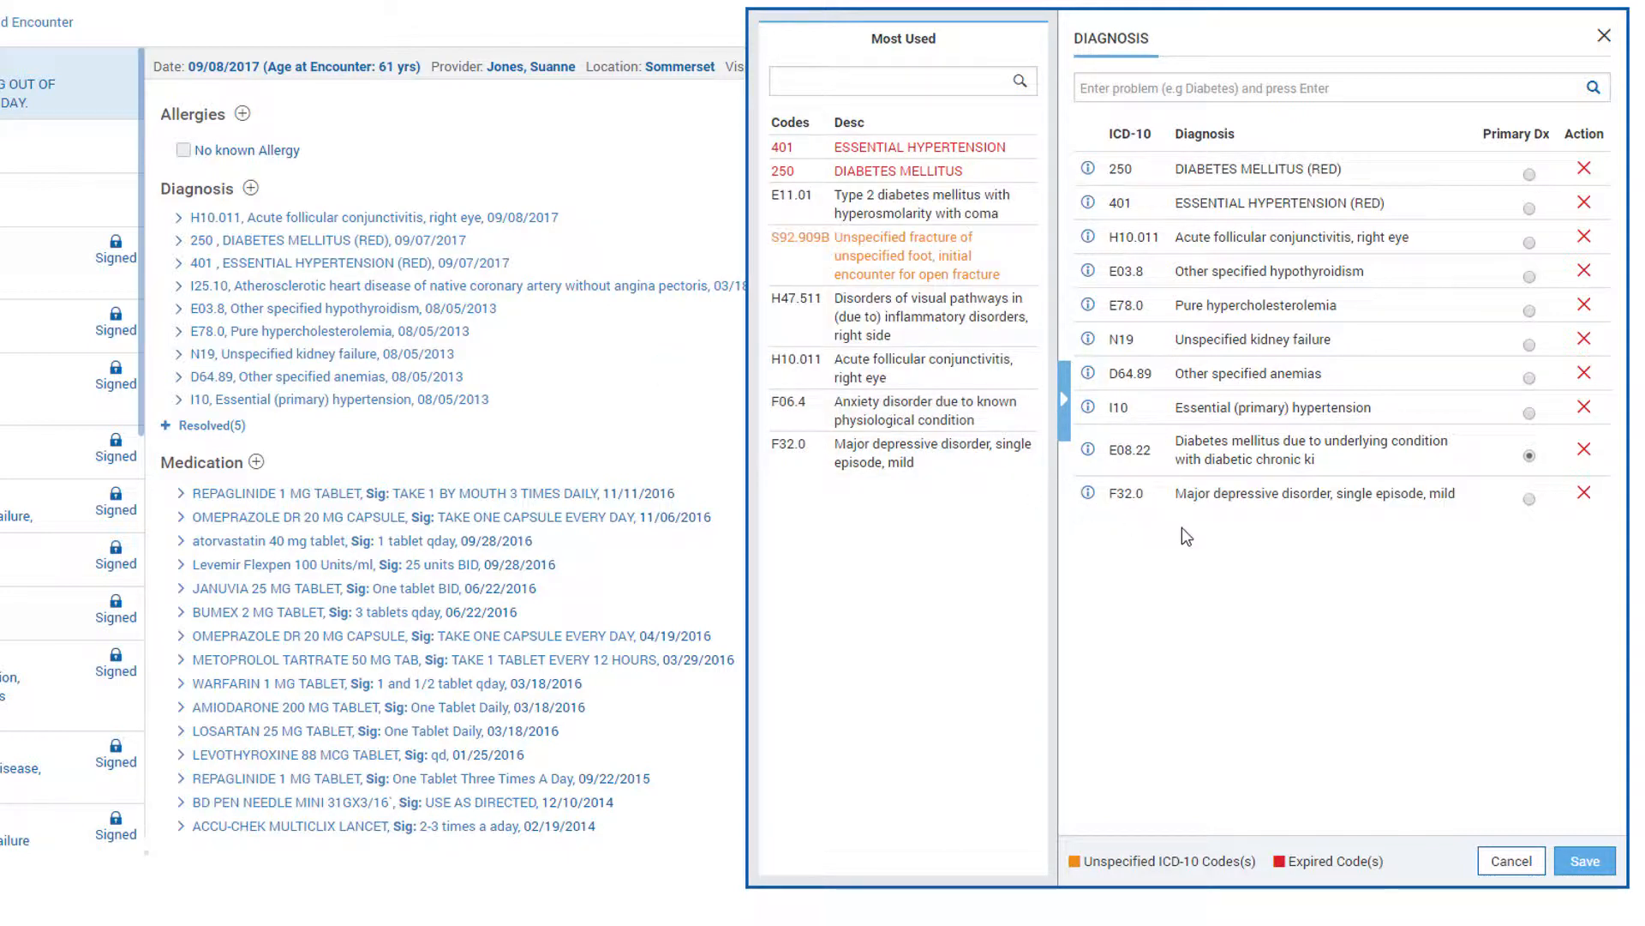
{"action": "mouse_move", "coordinate": [1324, 613]}
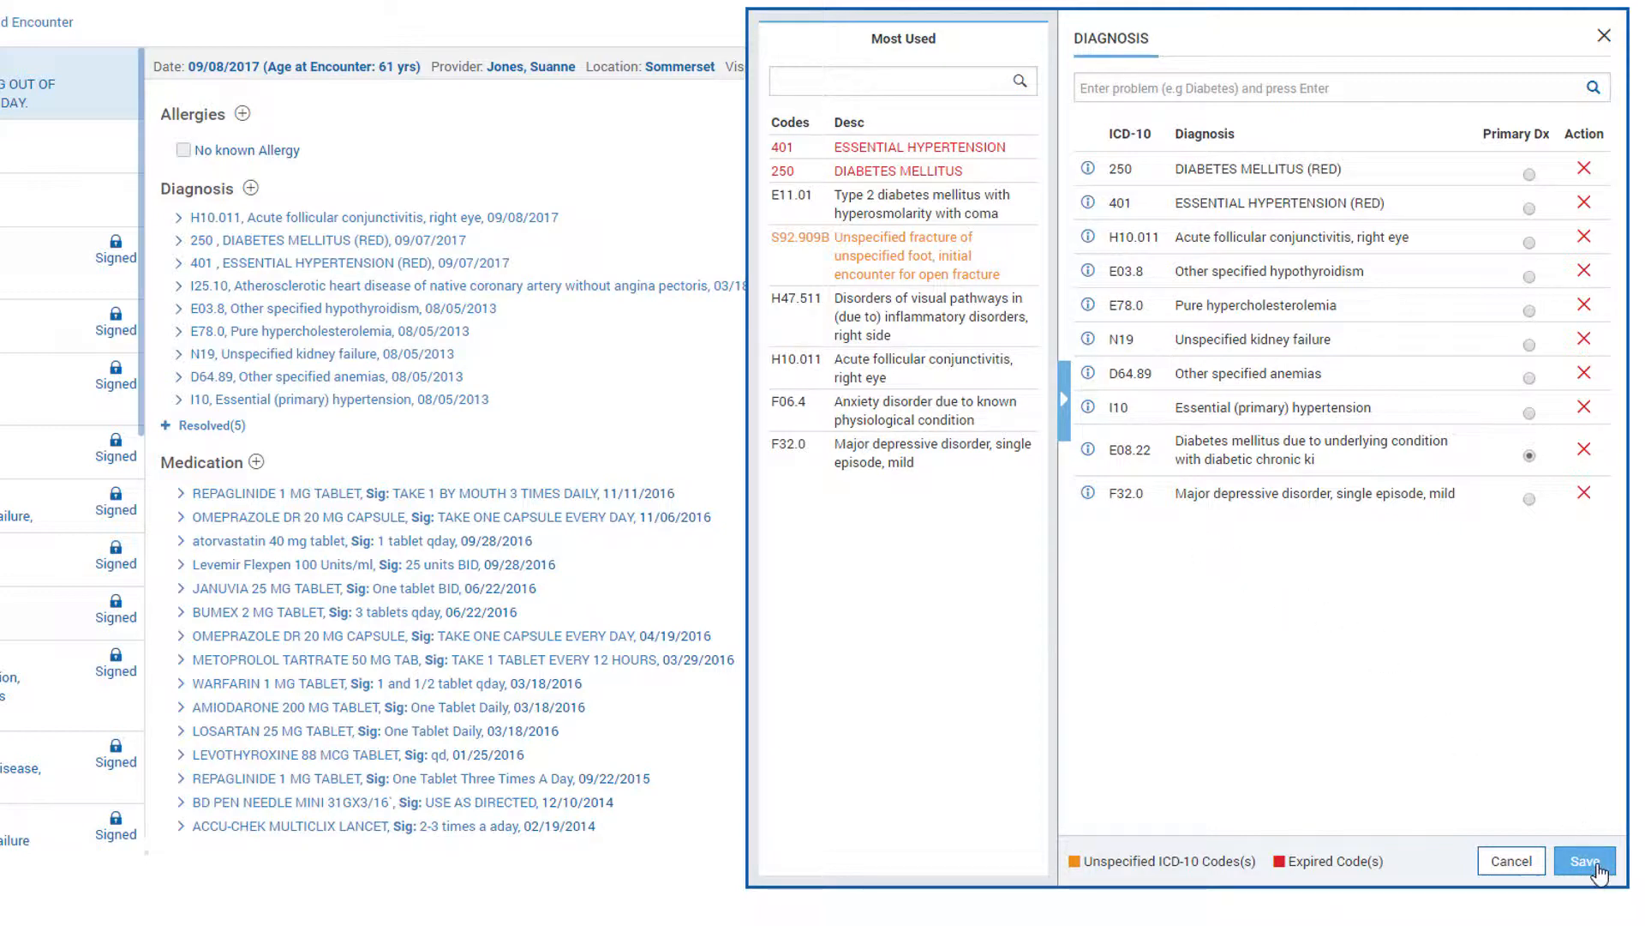
- Save the diagnosis changes so the note shows E08.22 and F32.0 without I25.10
{"action": "left_click", "coordinate": [1583, 860]}
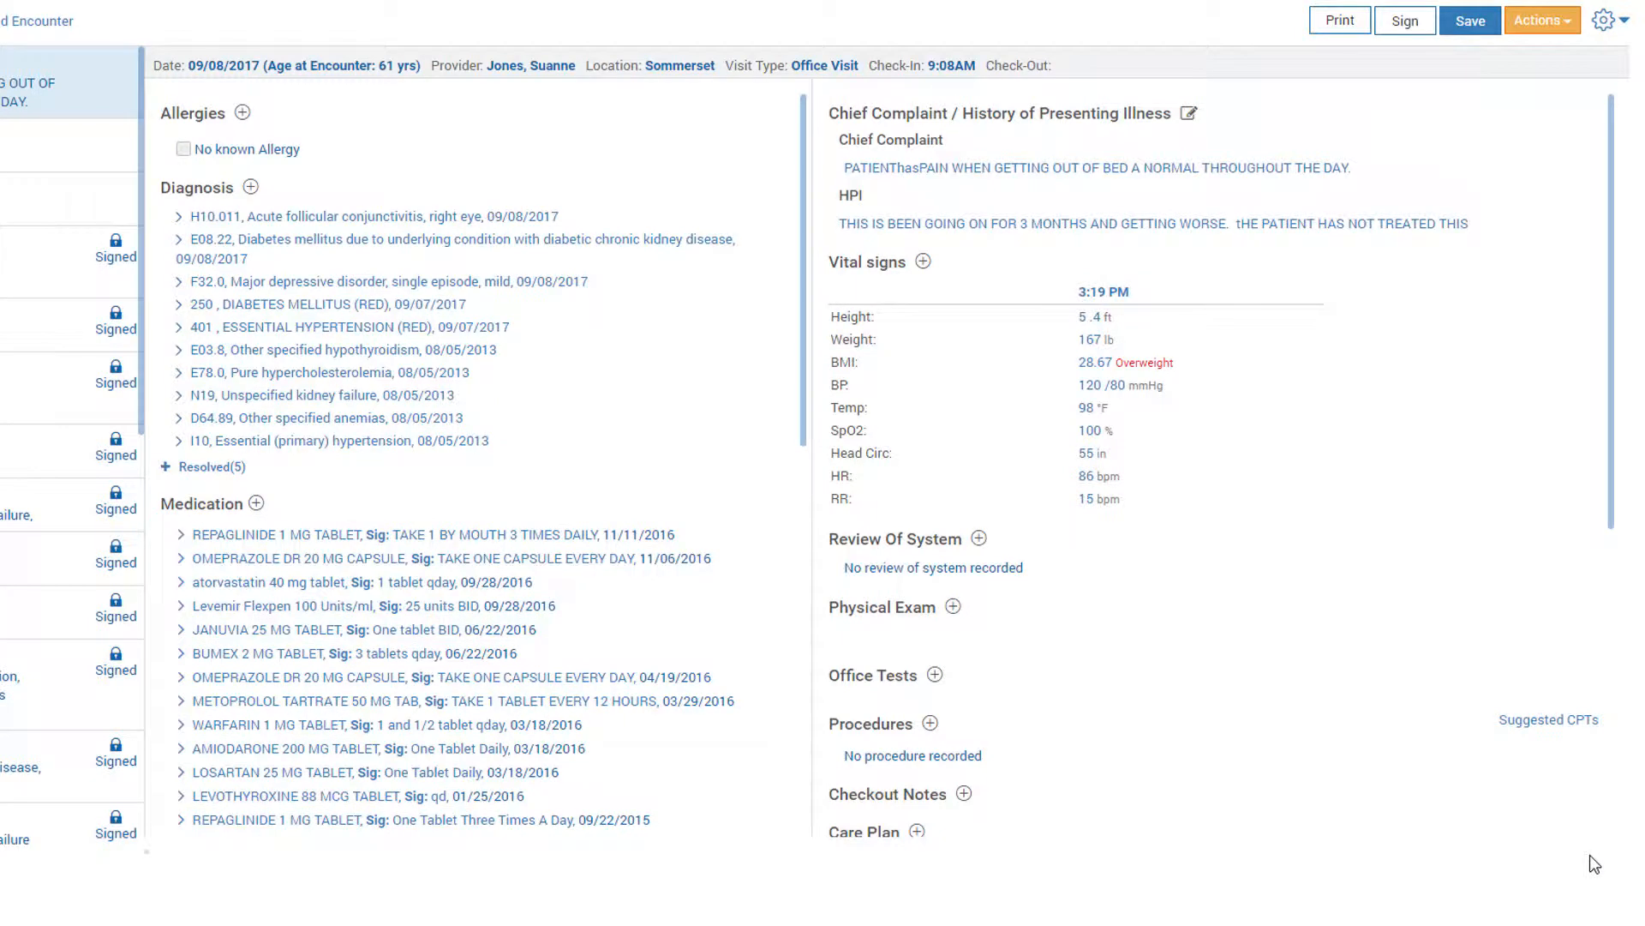
{"action": "mouse_move", "coordinate": [321, 240]}
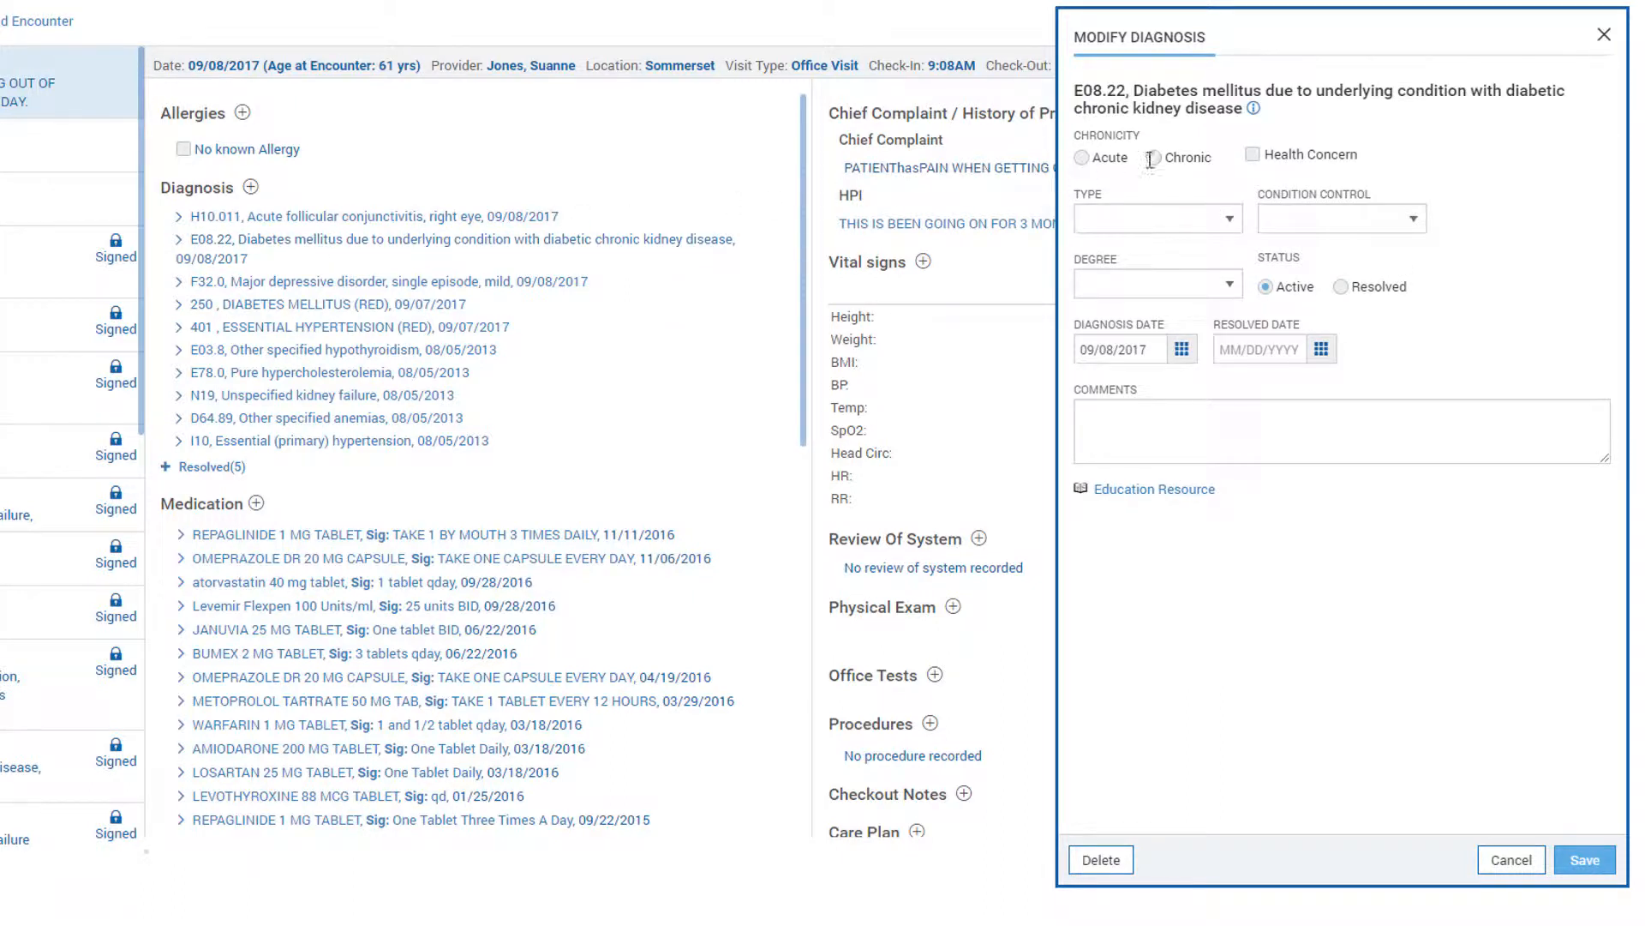
- Mark E08.22 as chronic with type and condition control set, degree Worse, resolved on 11/15/2017
{"action": "left_click", "coordinate": [1153, 156]}
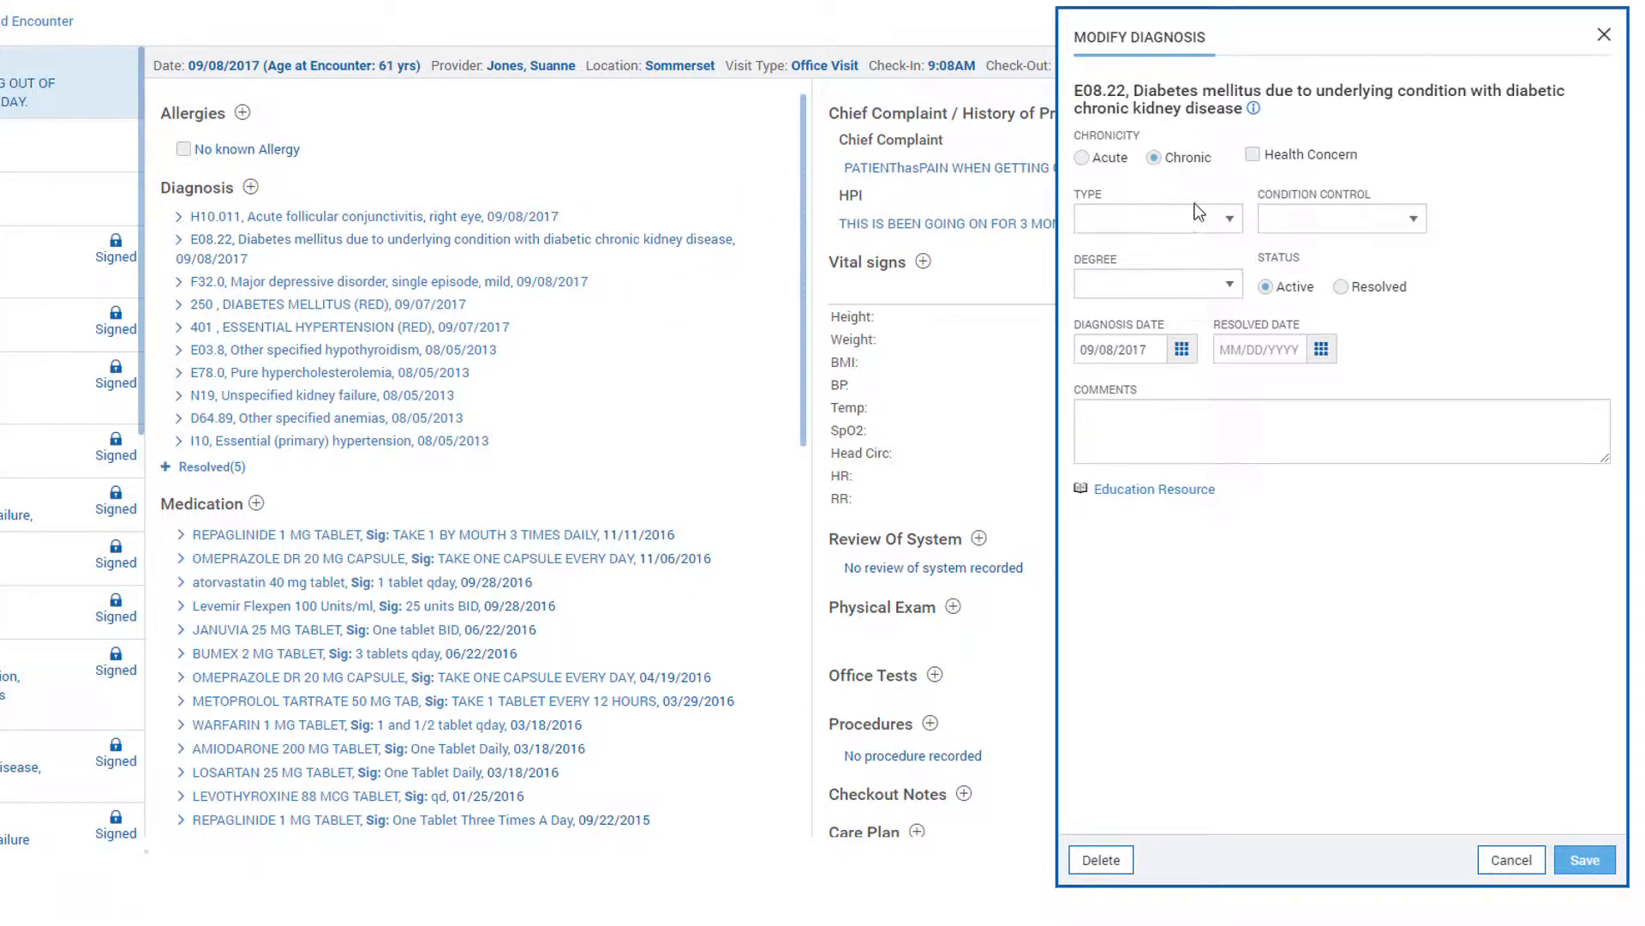
{"action": "left_click", "coordinate": [1154, 218]}
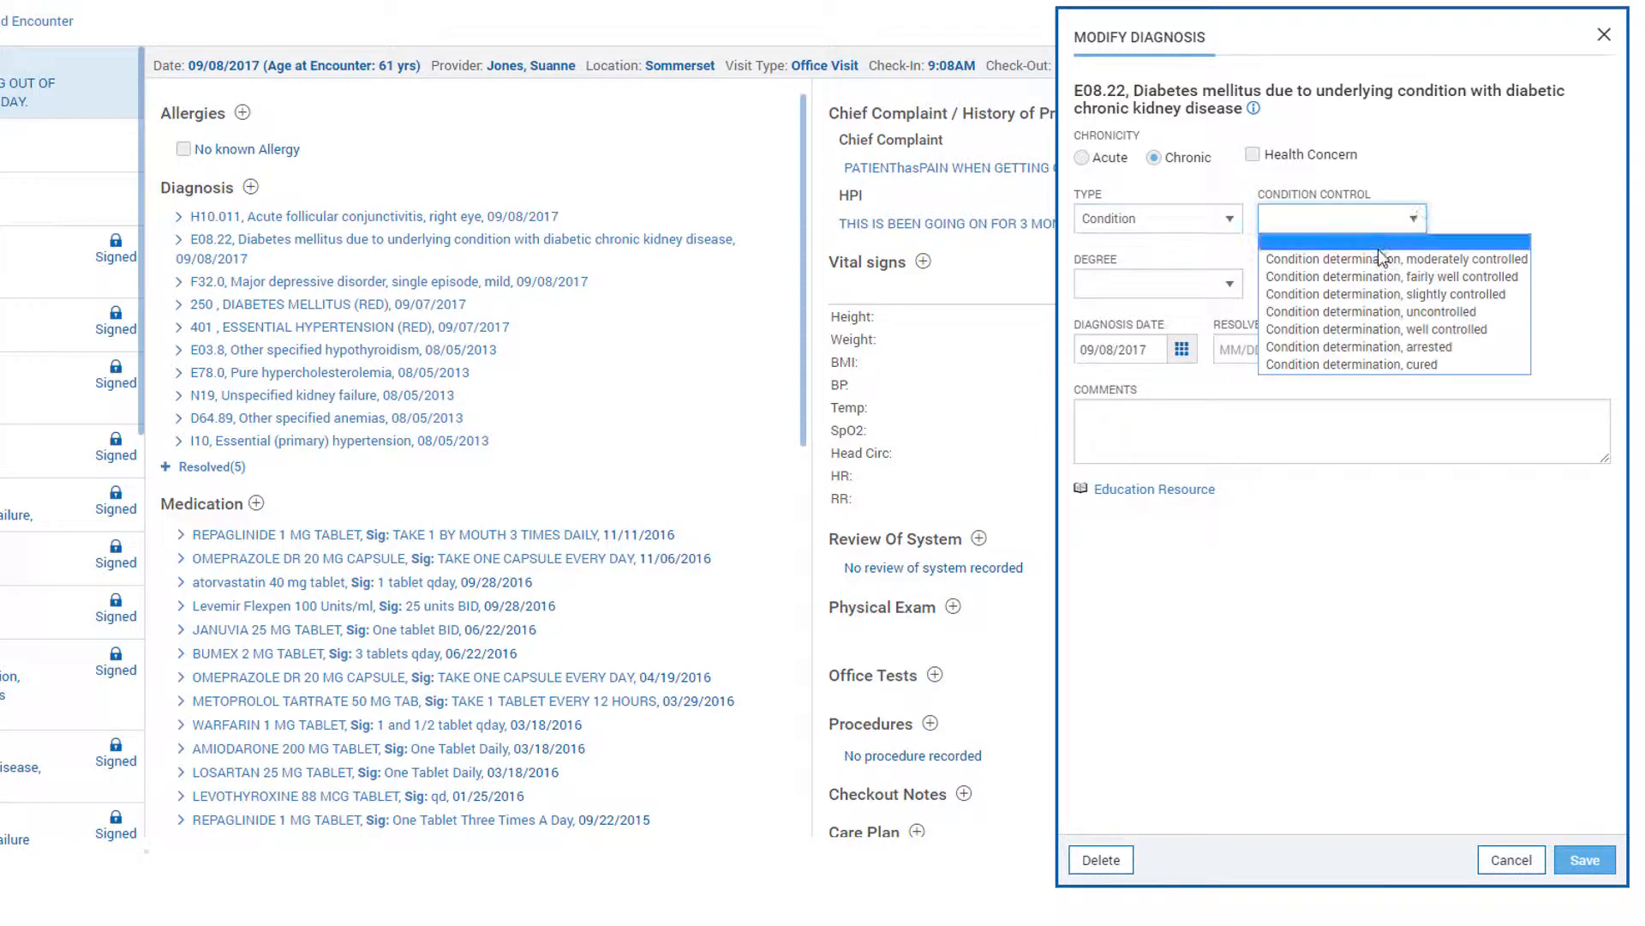
{"action": "left_click", "coordinate": [1340, 218]}
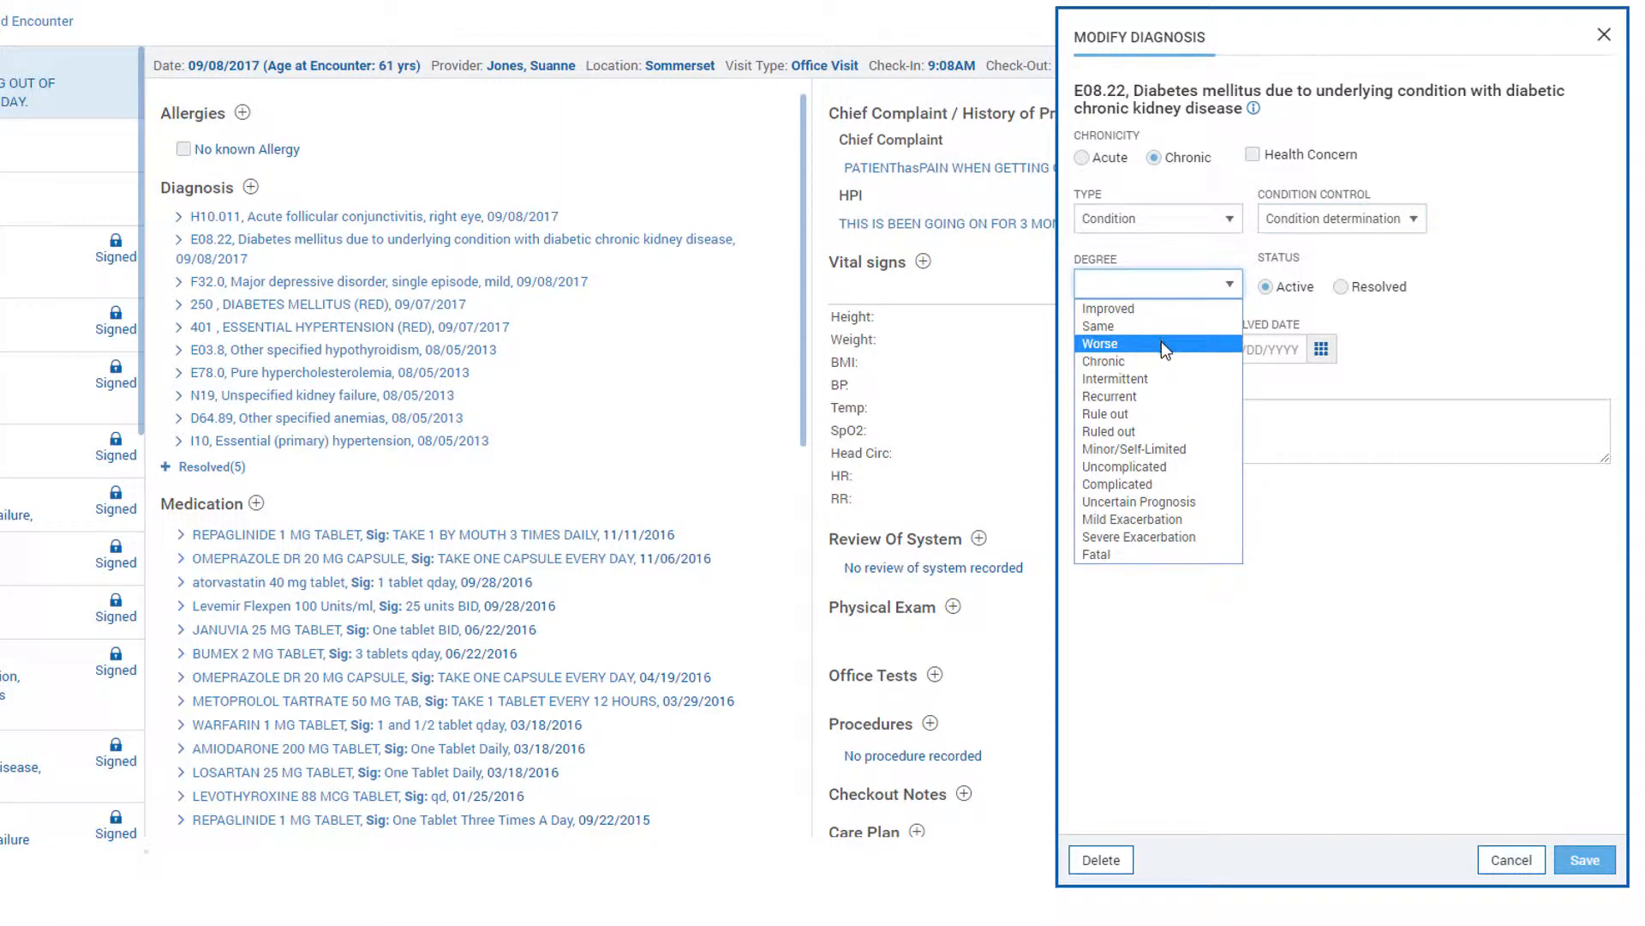
{"action": "left_click", "coordinate": [1100, 343]}
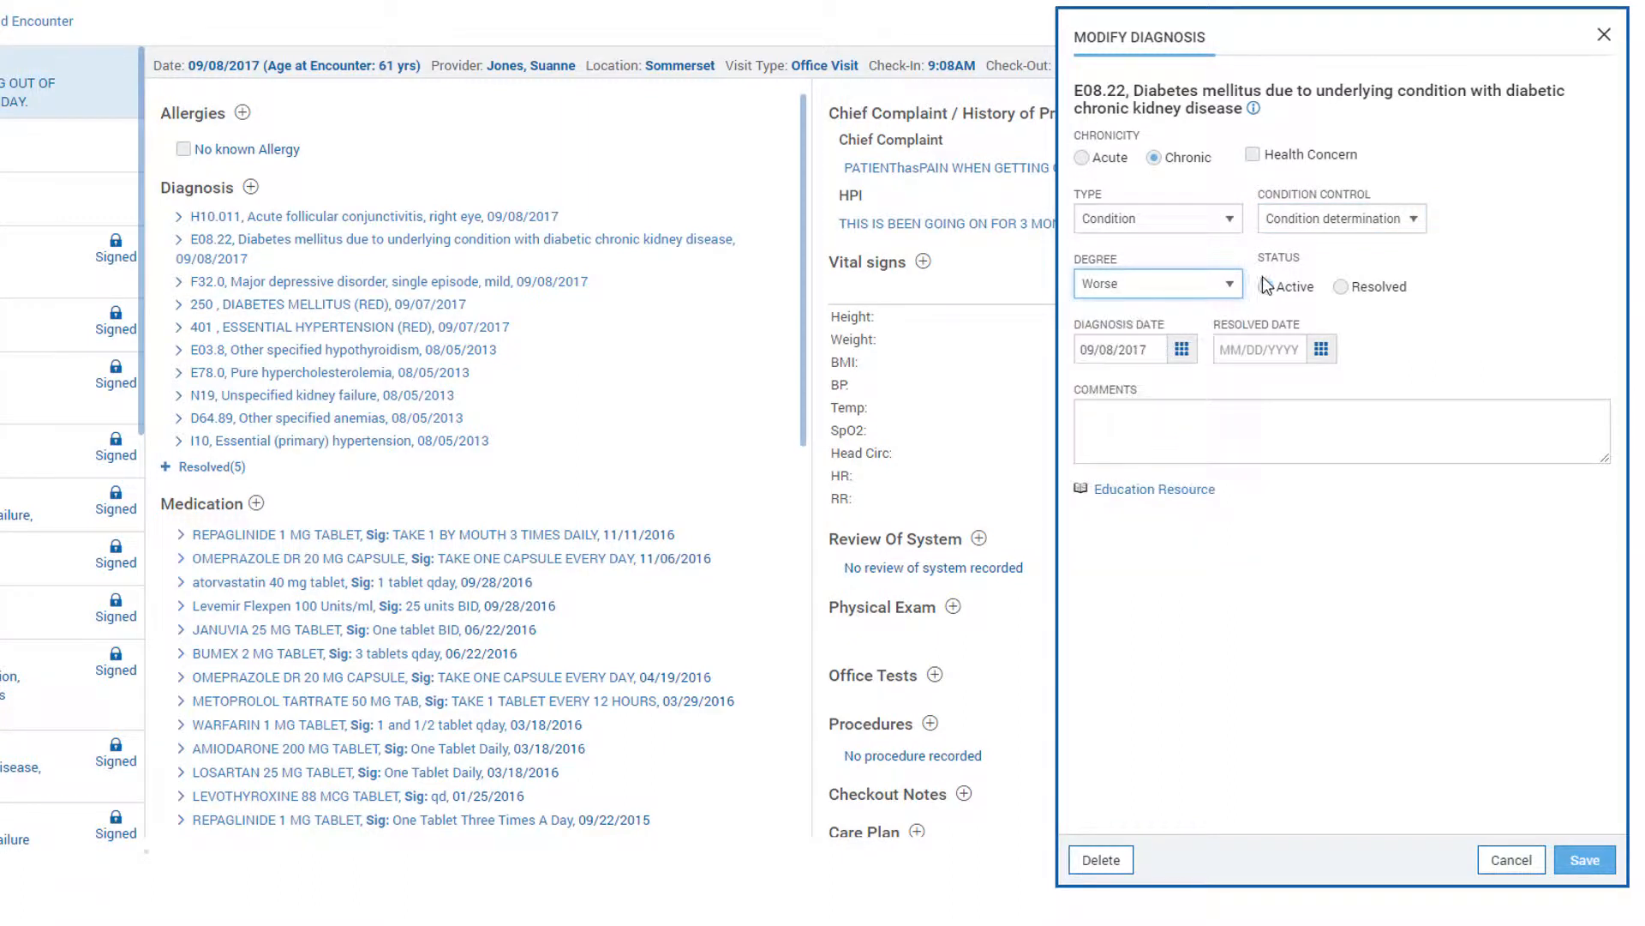
{"action": "left_click", "coordinate": [1255, 287]}
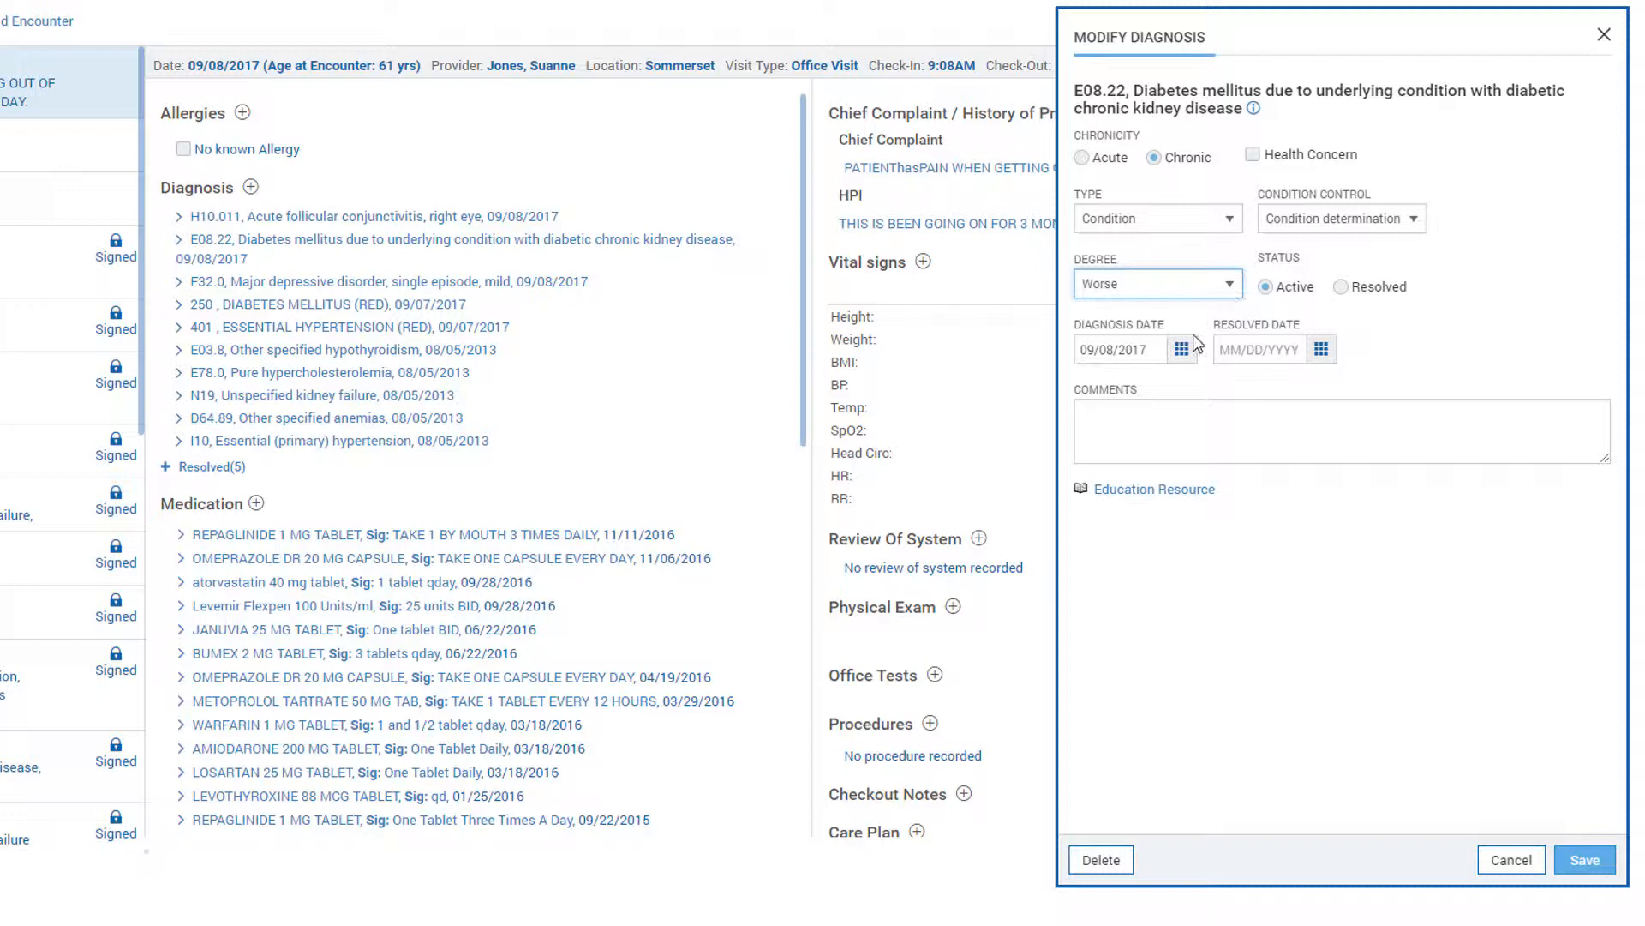
{"action": "mouse_move", "coordinate": [1219, 339]}
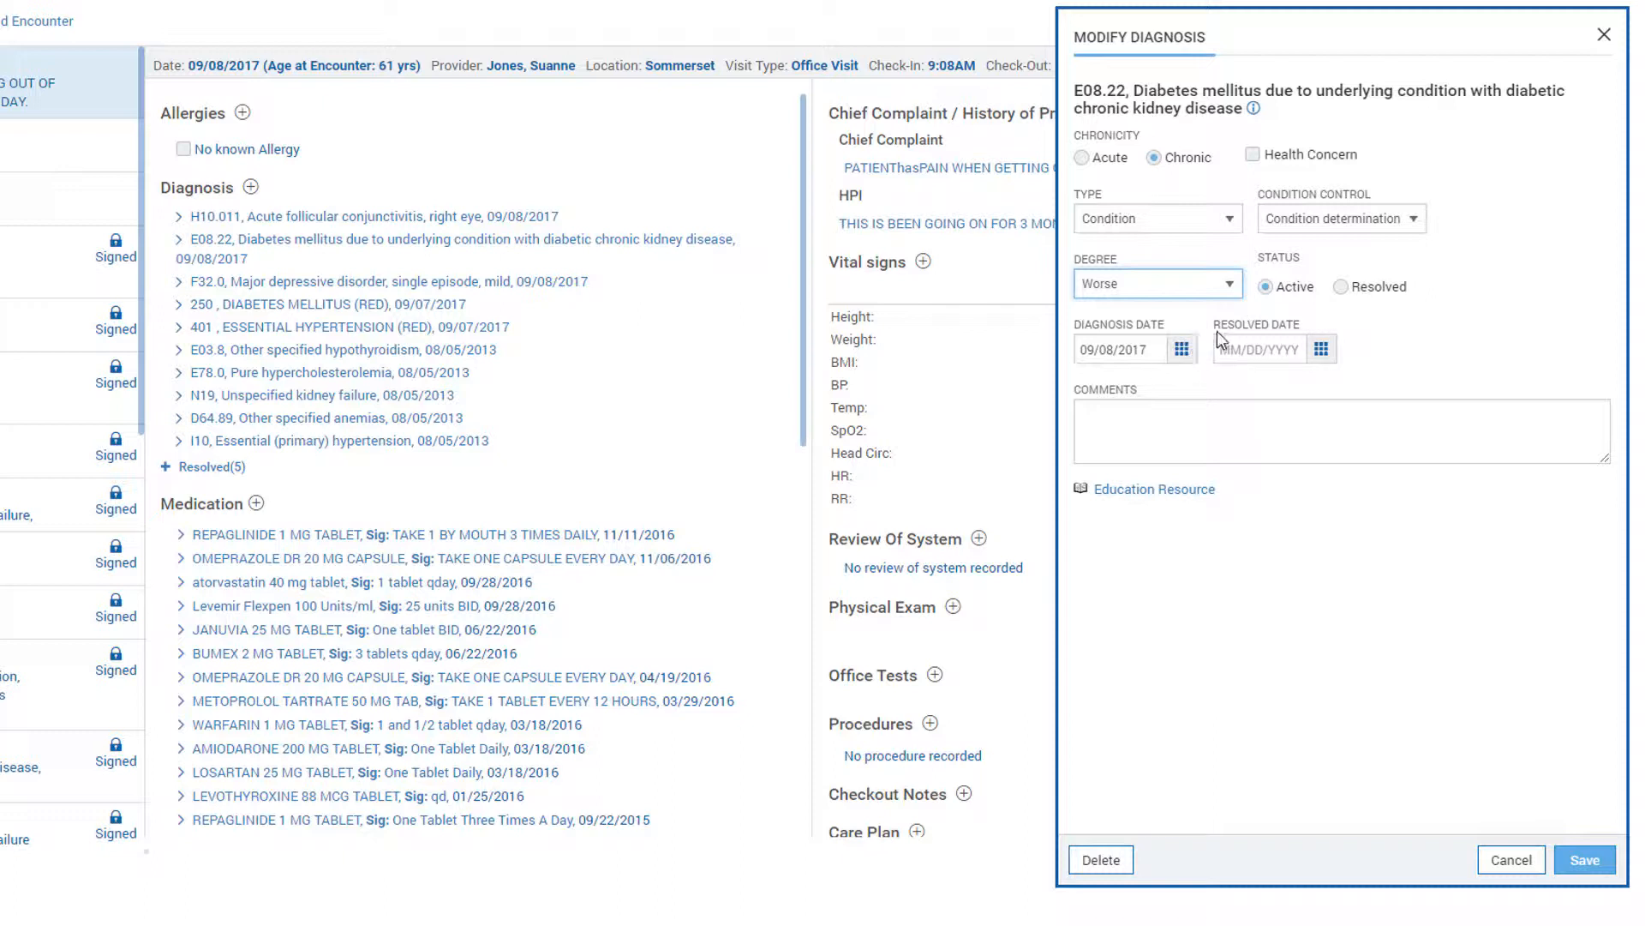
{"action": "left_click", "coordinate": [1320, 348]}
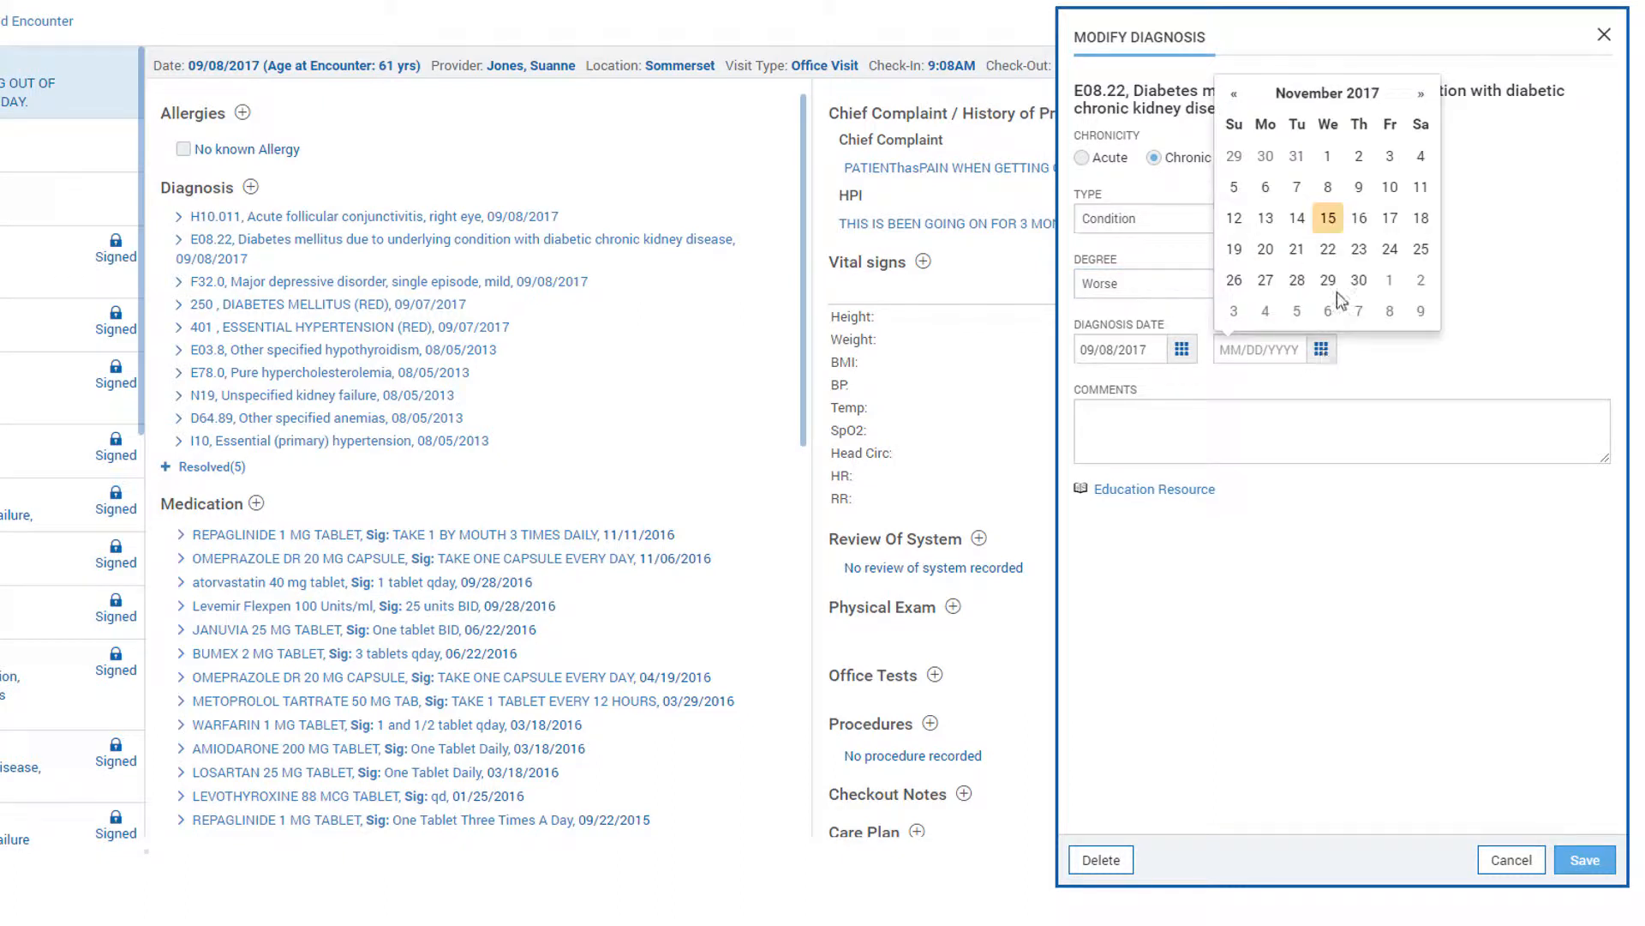
{"action": "left_click", "coordinate": [1326, 219]}
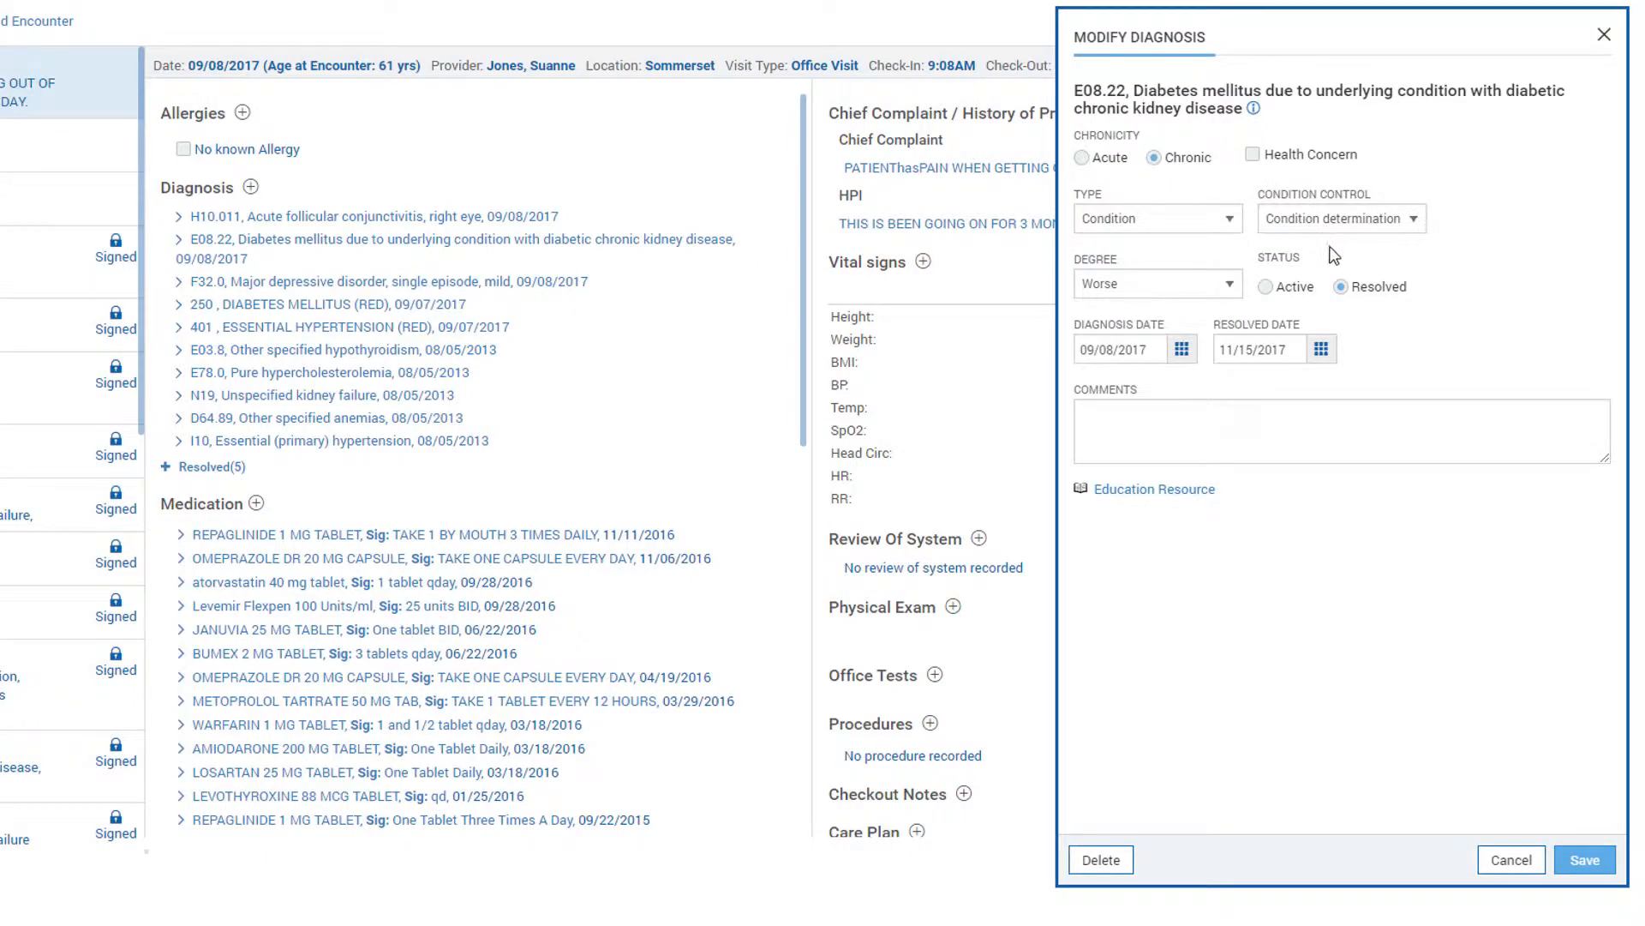